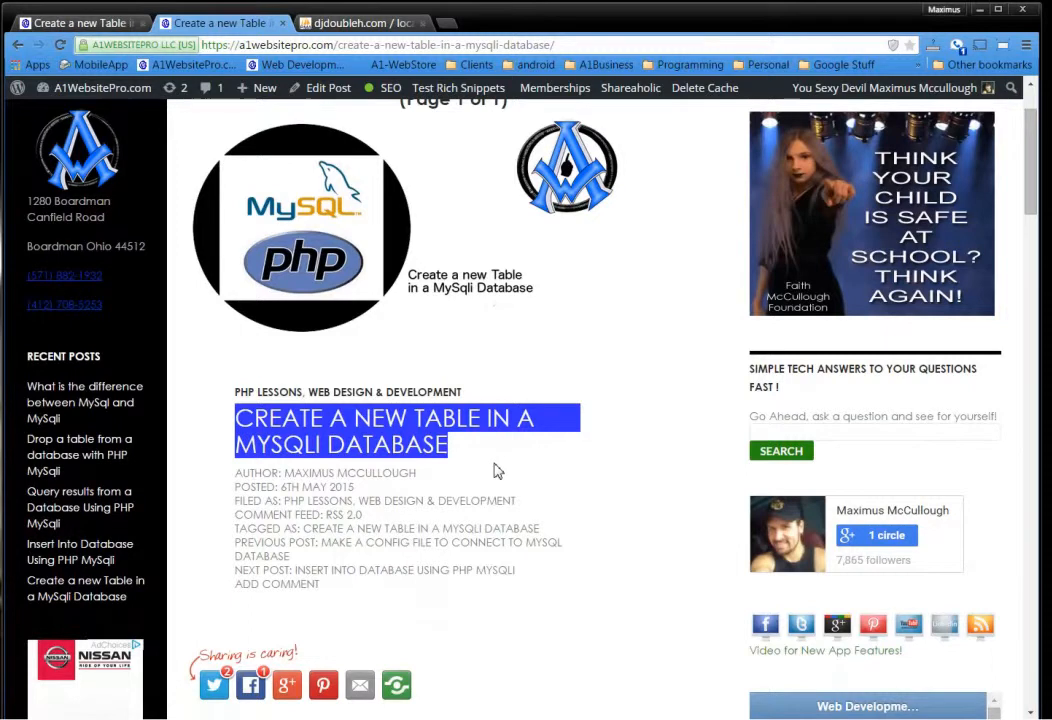
Step: Scroll the MySQLi tutorial to its PHP code listing, marking the id and timestamp column names
{"action": "scroll", "scroll_direction": "down", "scroll_amount": 3}
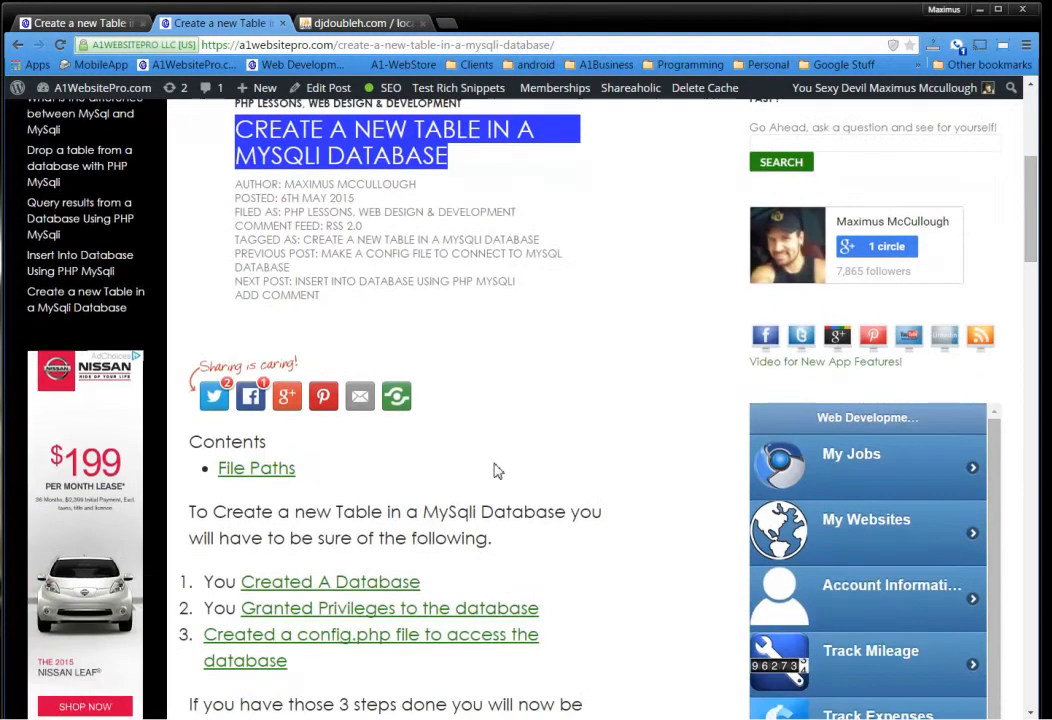
{"action": "scroll", "scroll_direction": "down", "scroll_amount": 3}
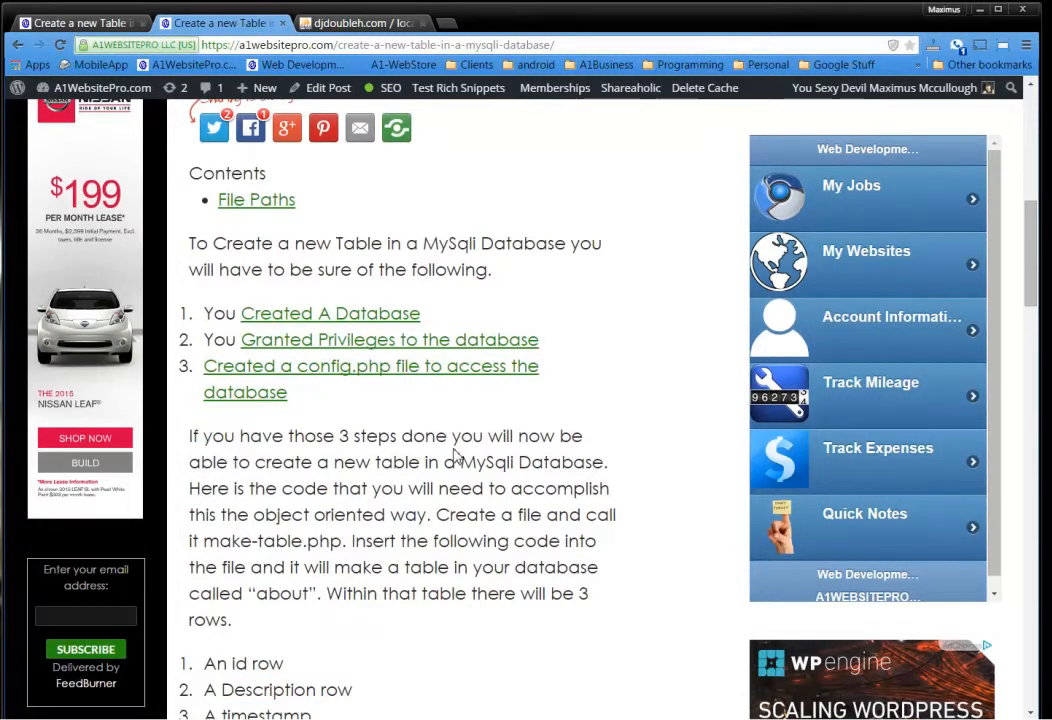
{"action": "scroll", "scroll_direction": "down", "scroll_amount": 3}
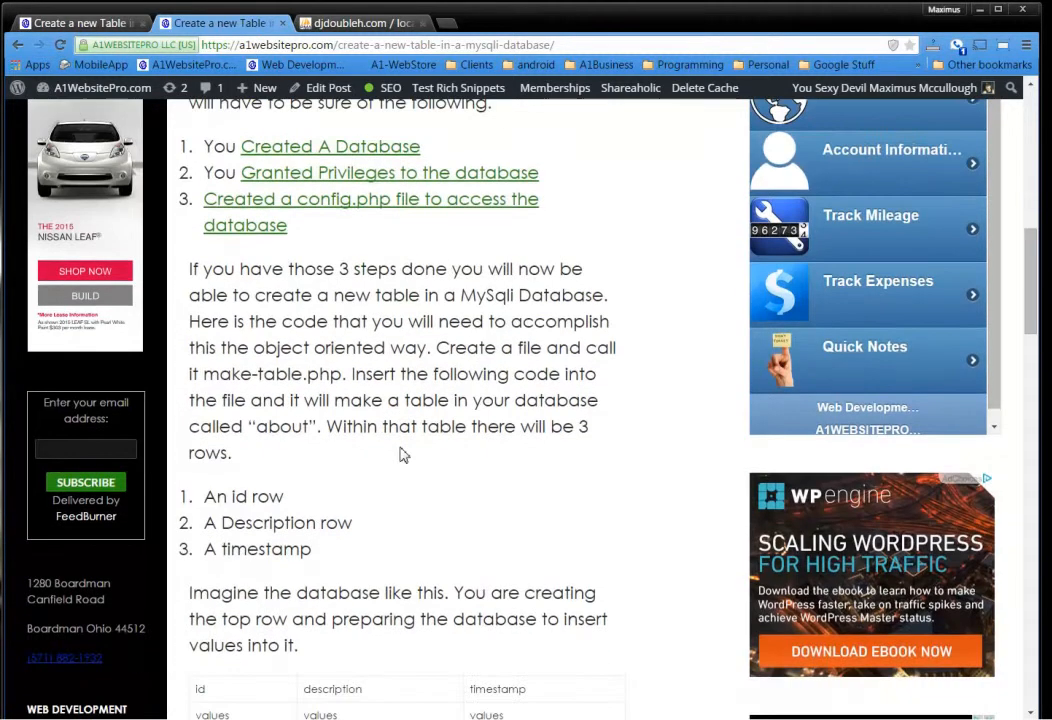
{"action": "scroll", "scroll_direction": "down", "scroll_amount": 3}
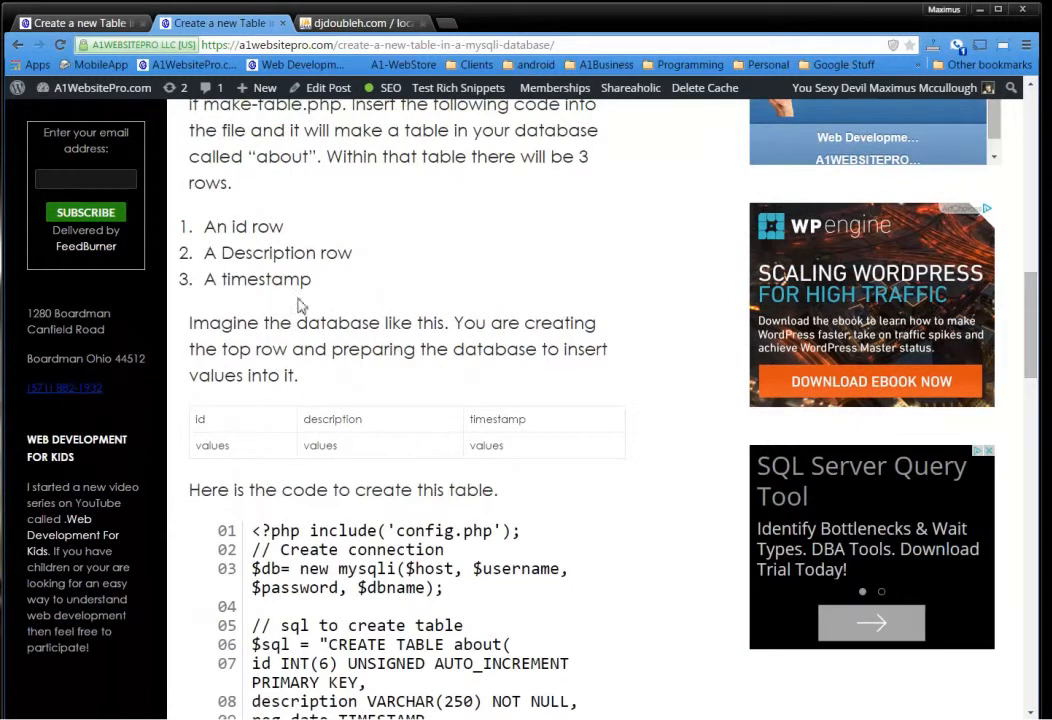
{"action": "mouse_move", "coordinate": [224, 432]}
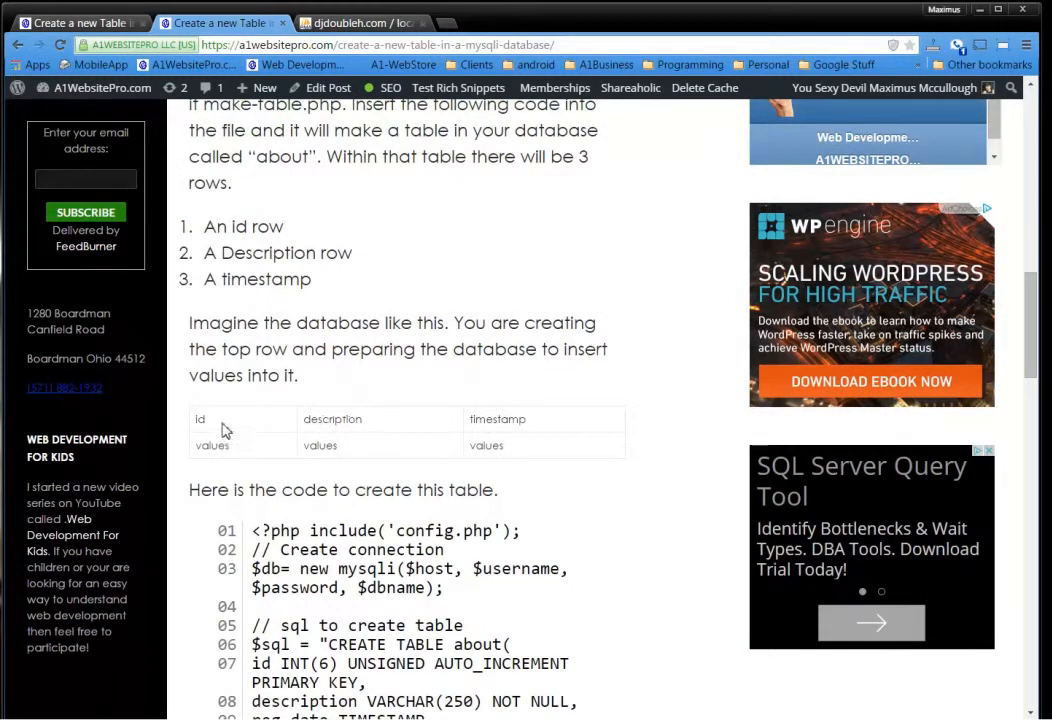
{"action": "double_click", "coordinate": [200, 420]}
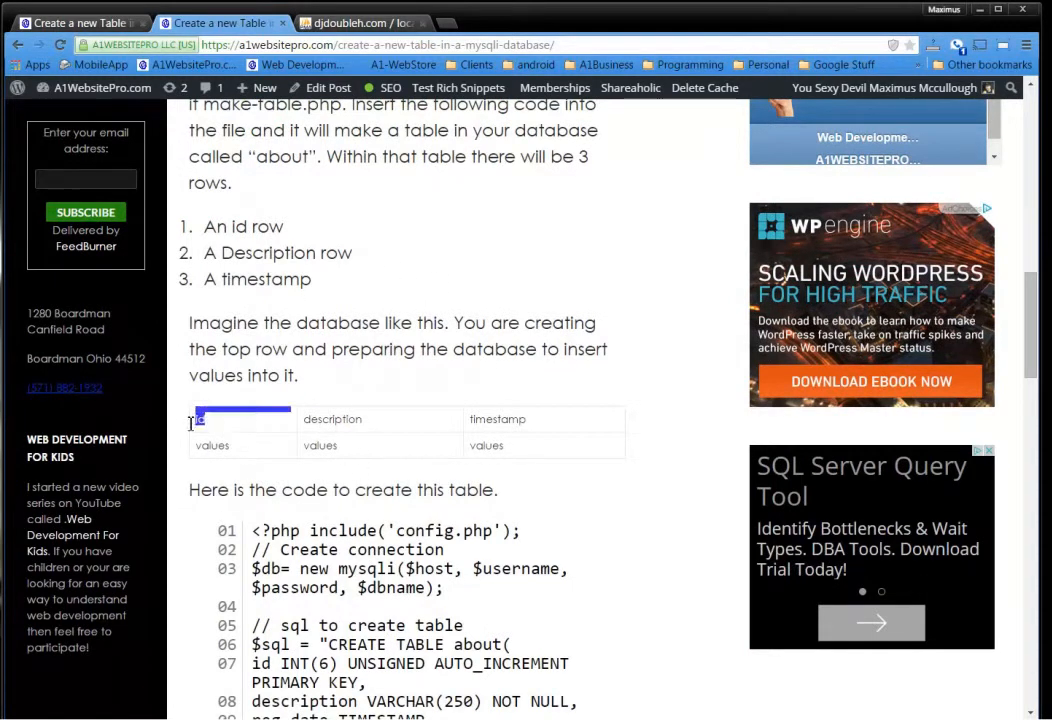
{"action": "double_click", "coordinate": [332, 420]}
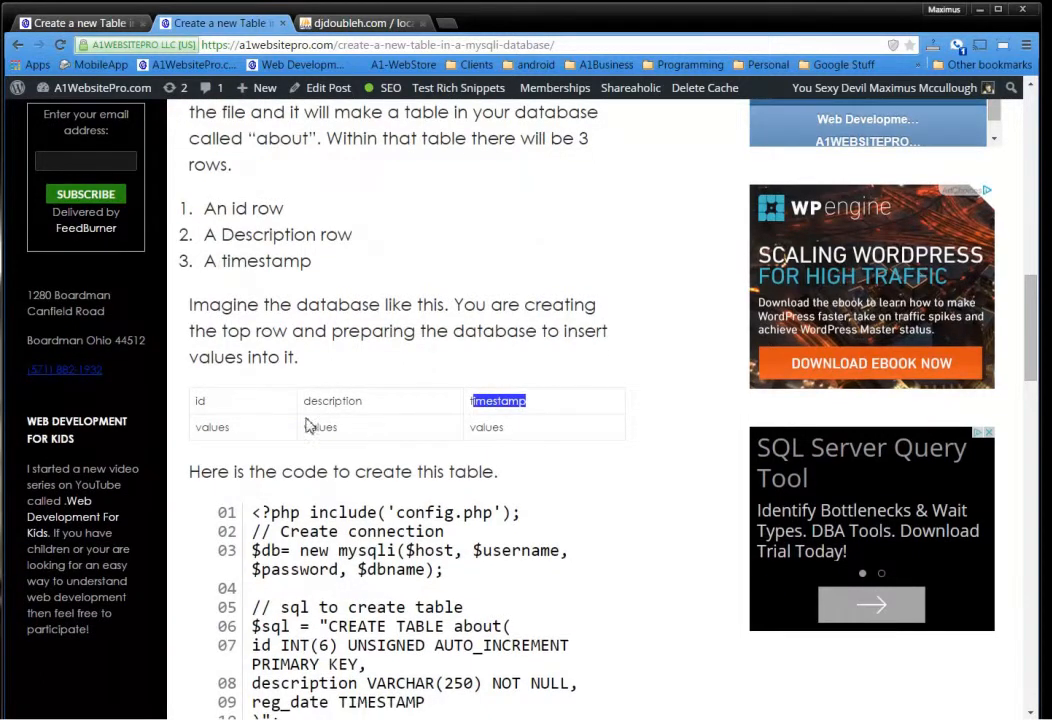
{"action": "mouse_move", "coordinate": [546, 464]}
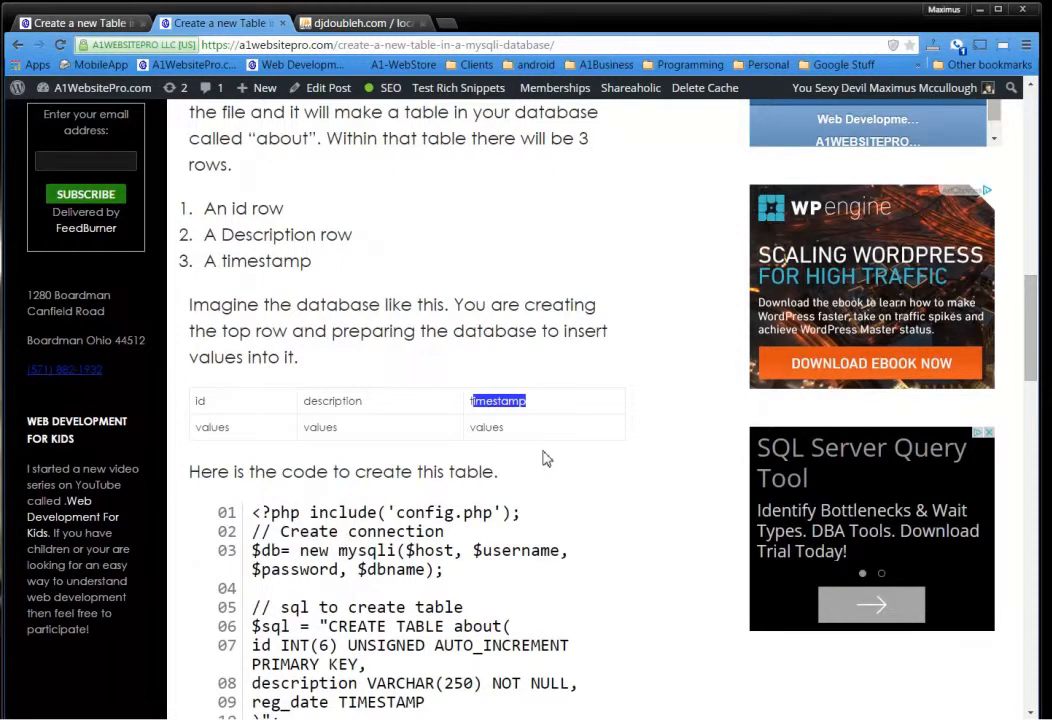
{"action": "mouse_move", "coordinate": [572, 432]}
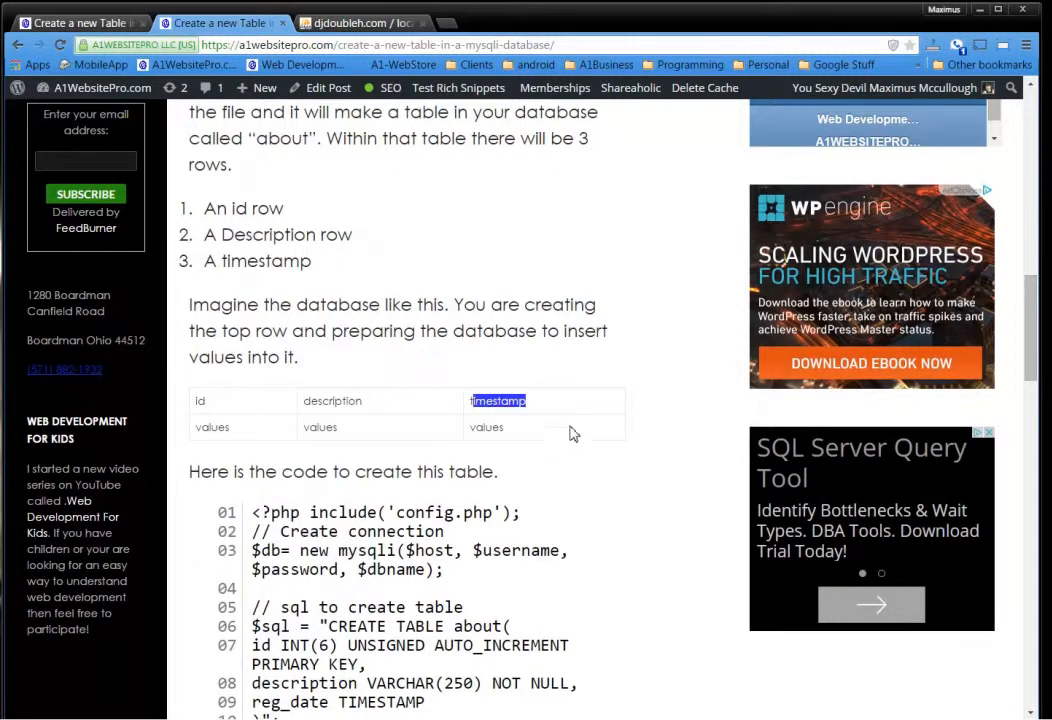
{"action": "mouse_move", "coordinate": [208, 404]}
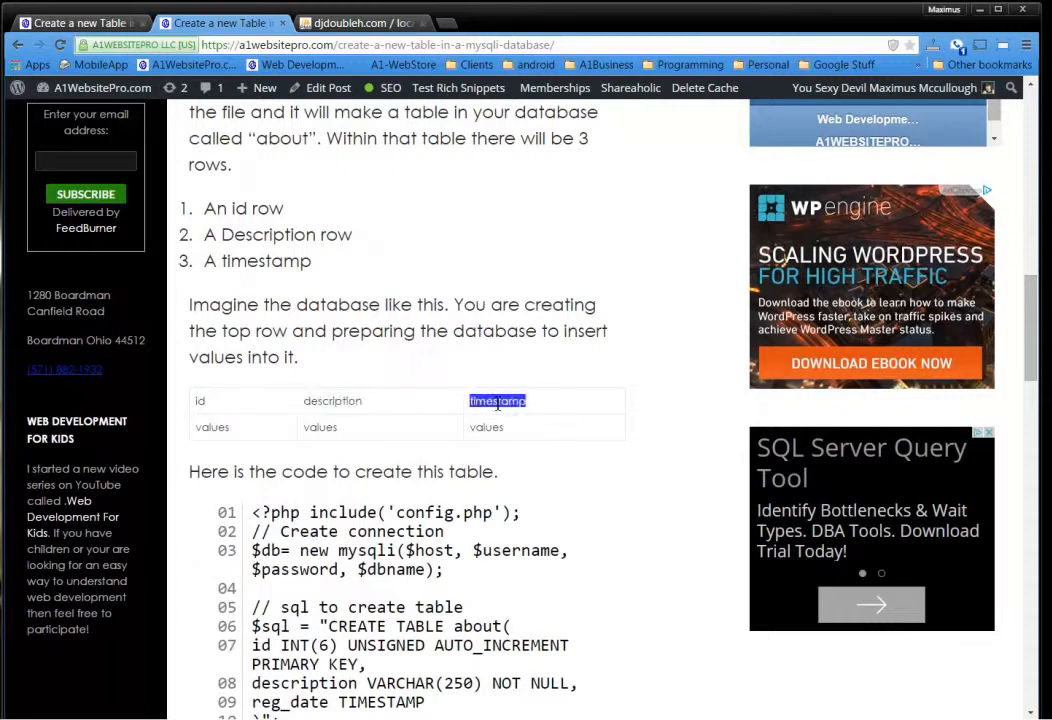
{"action": "mouse_move", "coordinate": [438, 456]}
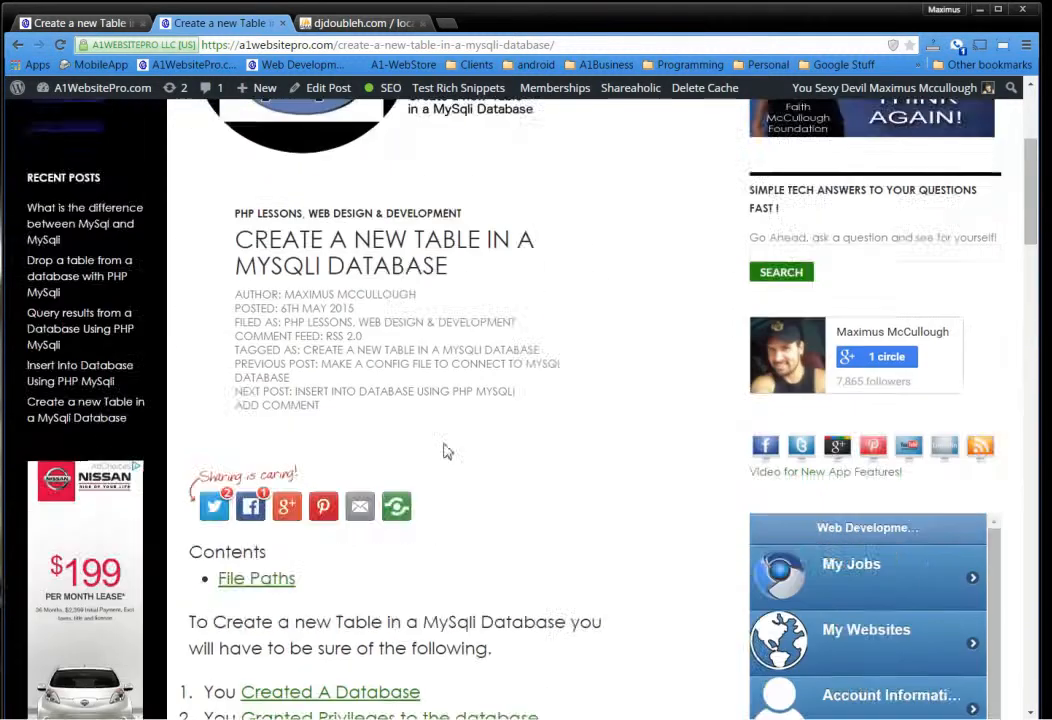
{"action": "scroll", "scroll_direction": "up", "scroll_amount": 3}
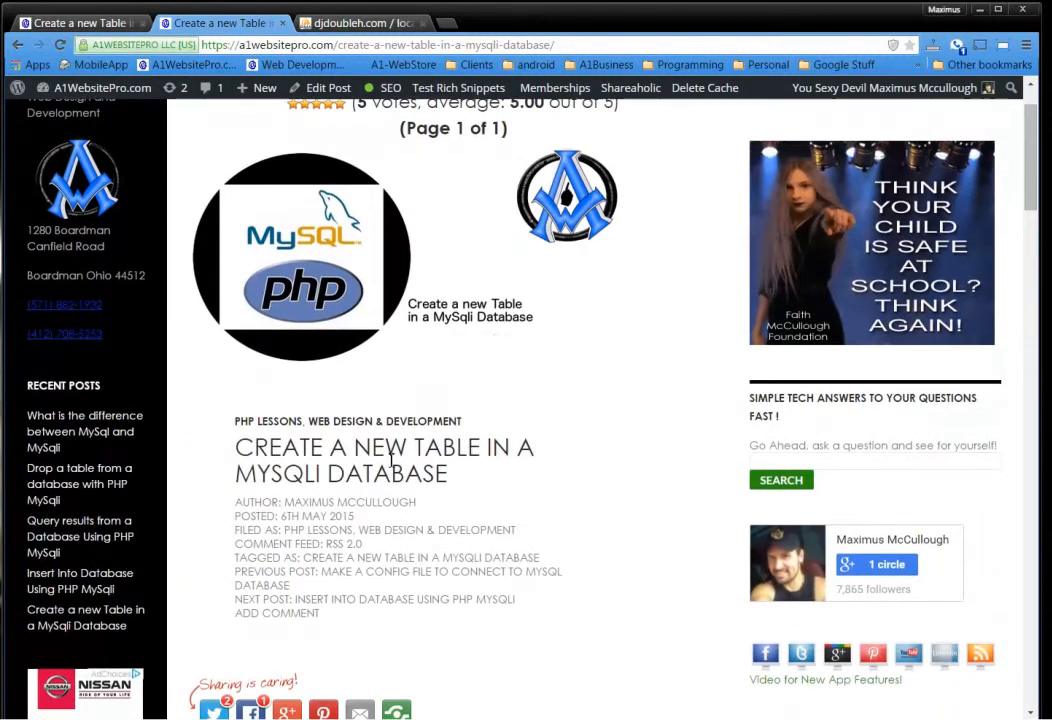
{"action": "scroll", "scroll_direction": "down", "scroll_amount": 3}
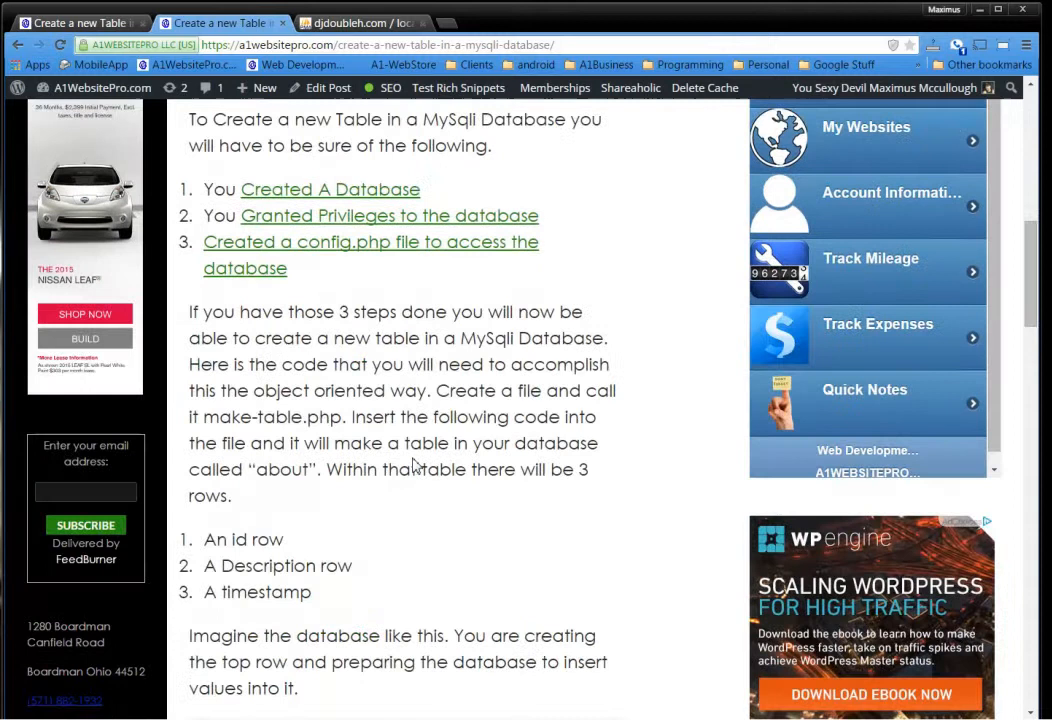
{"action": "scroll", "scroll_direction": "down", "scroll_amount": 3}
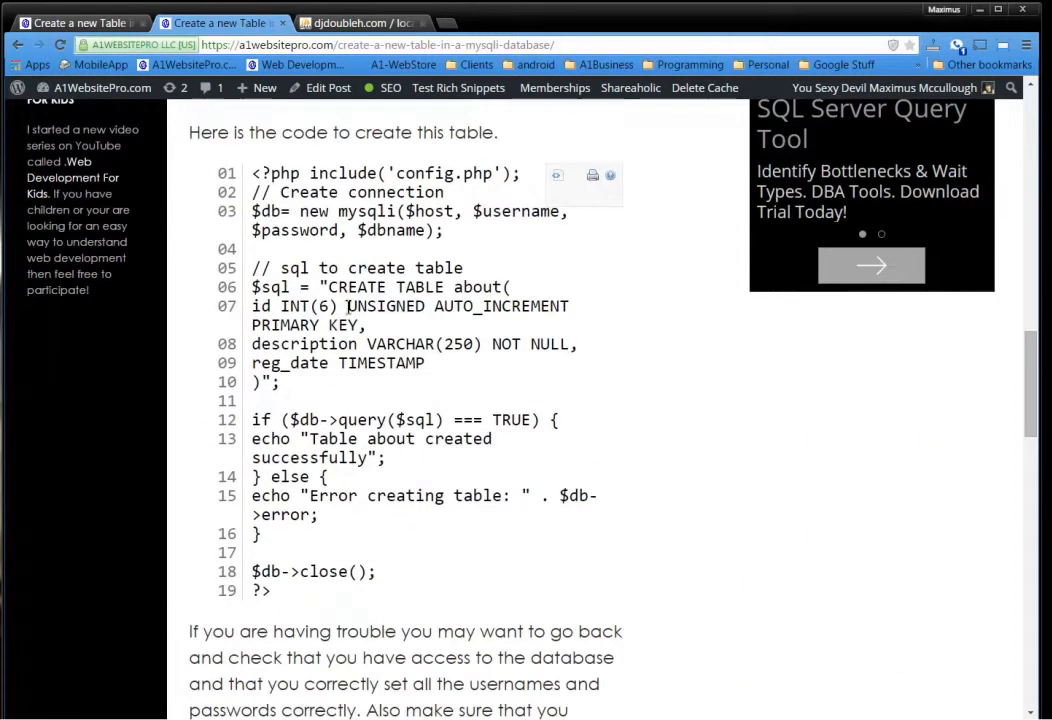
{"action": "mouse_move", "coordinate": [552, 194]}
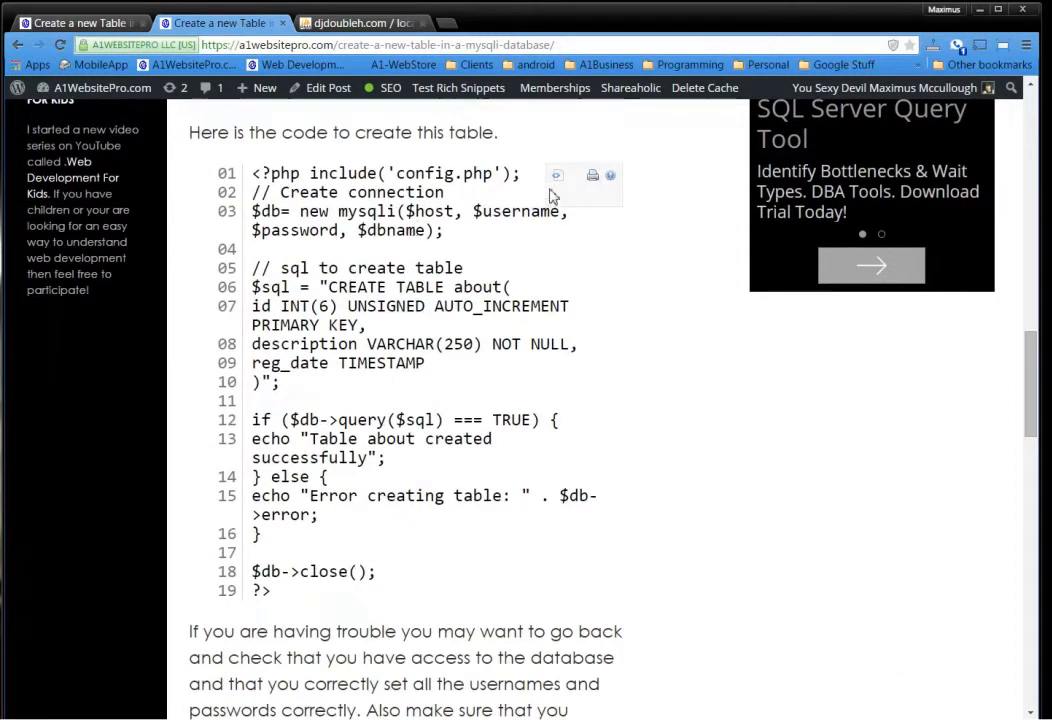
Step: View the table-creation code as plain text in a popup and select it all for copying
{"action": "left_click", "coordinate": [556, 176]}
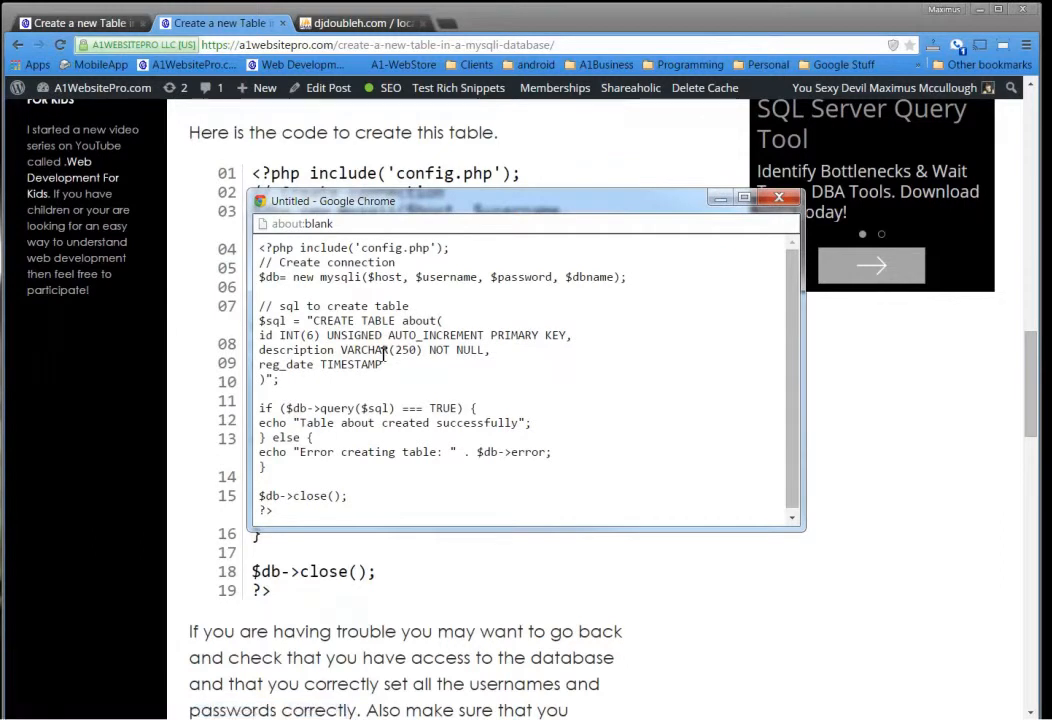
{"action": "key", "text": "ctrl+a"}
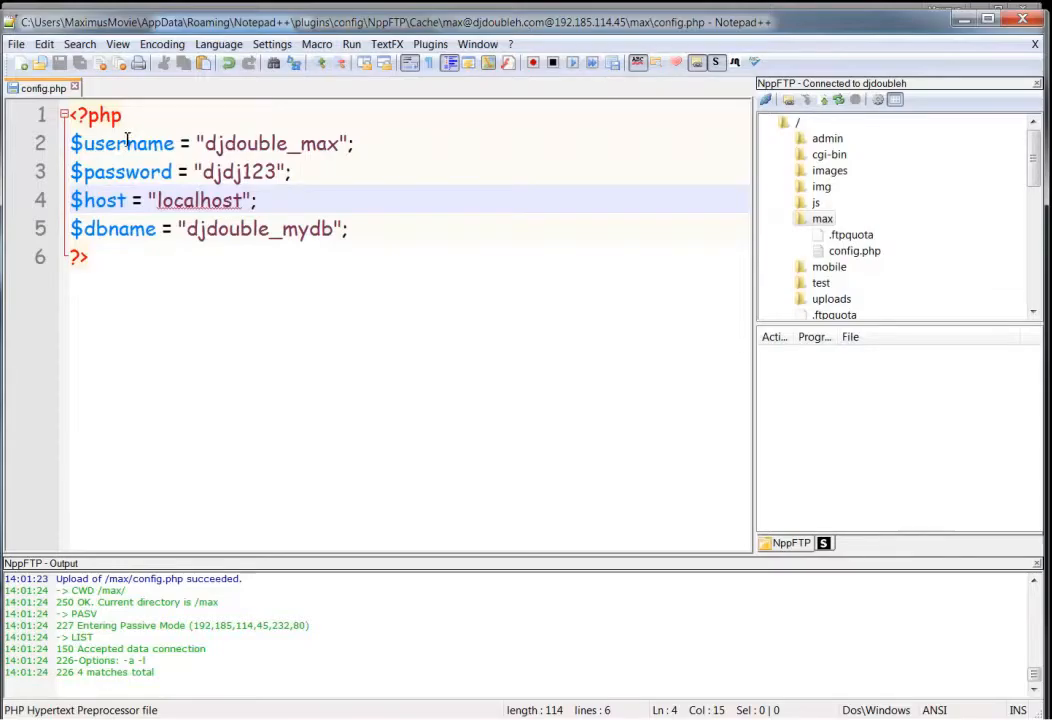
Step: Create table-create.php in the server's max folder via NppFTP and load it in the editor
{"action": "left_click", "coordinate": [822, 218]}
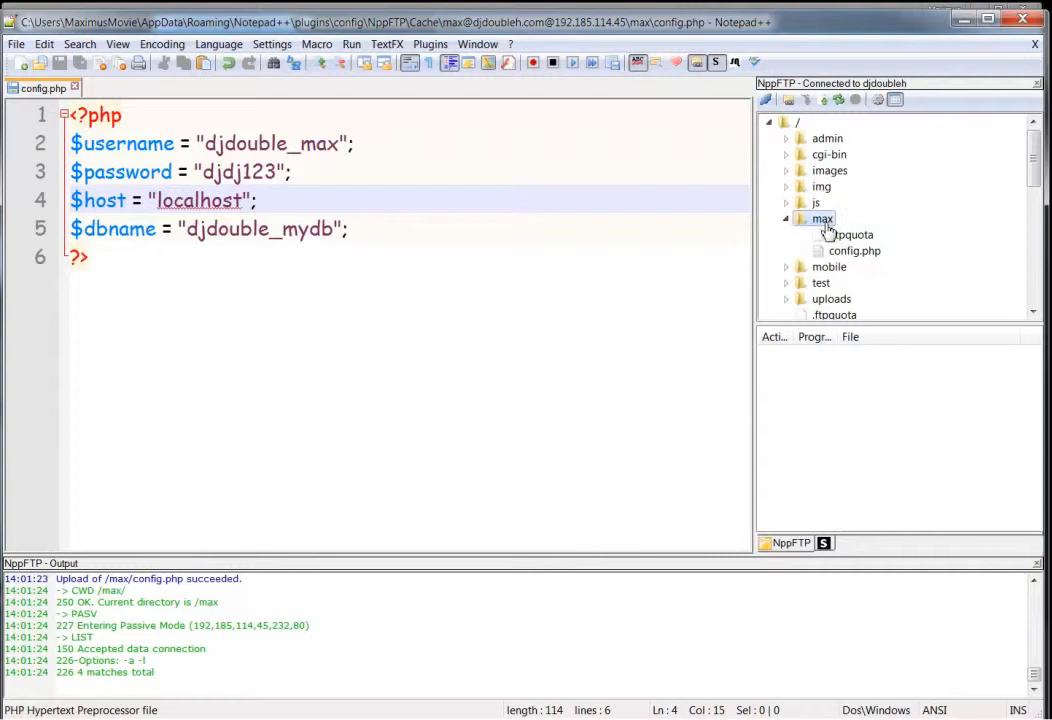
{"action": "right_click", "coordinate": [820, 218]}
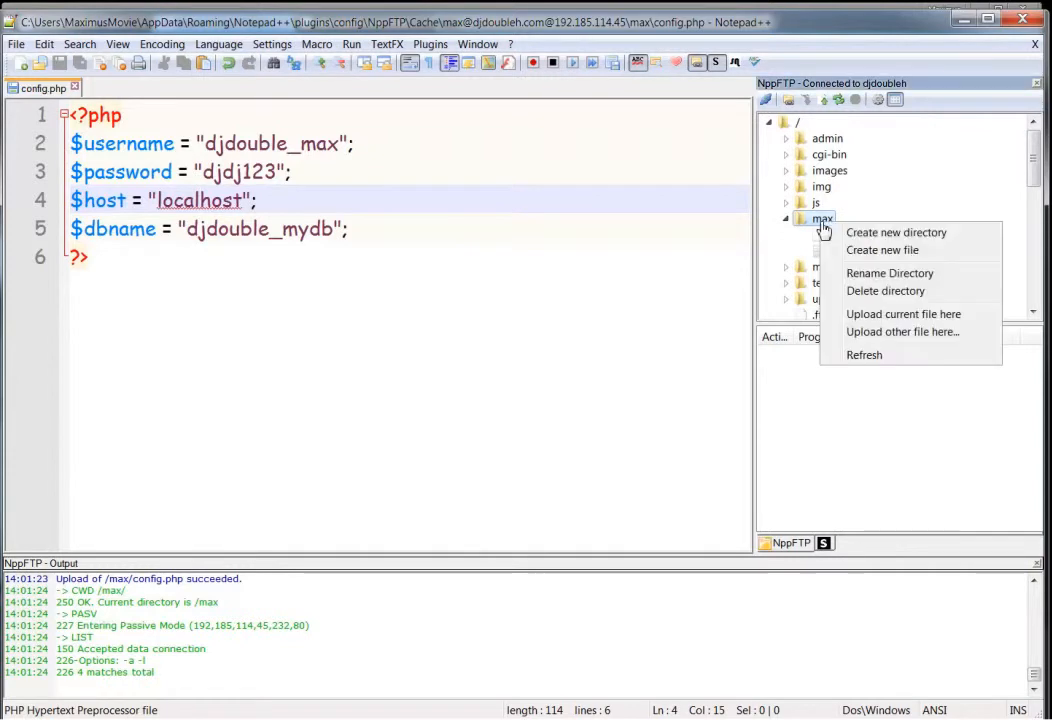
{"action": "left_click", "coordinate": [882, 250]}
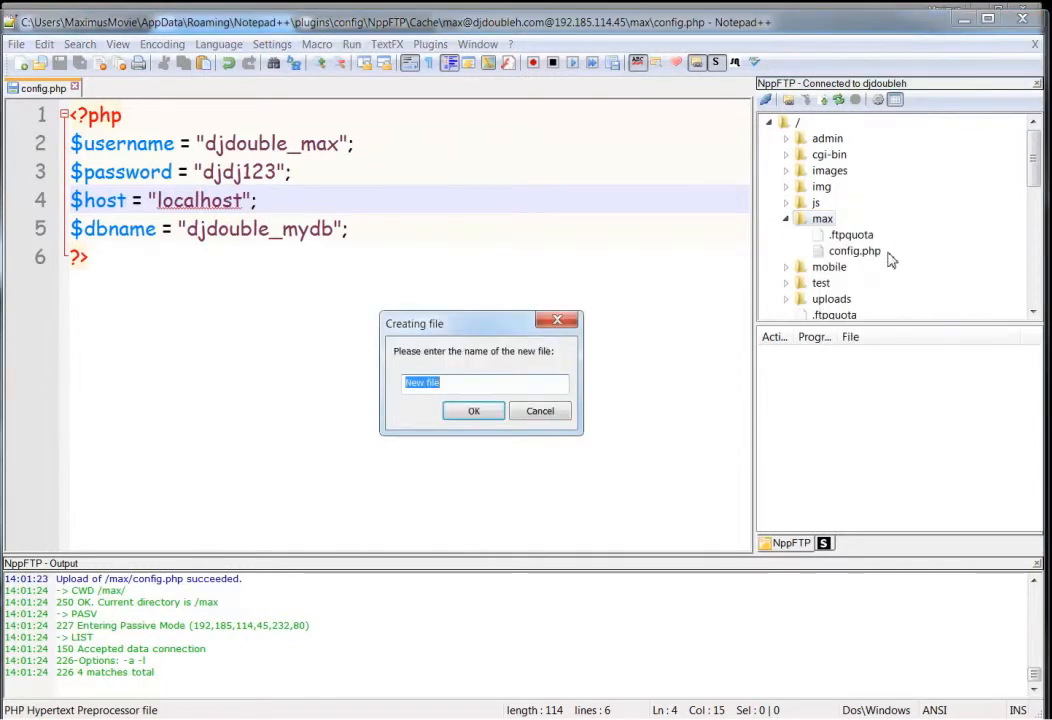
{"action": "type", "text": "table-cr"}
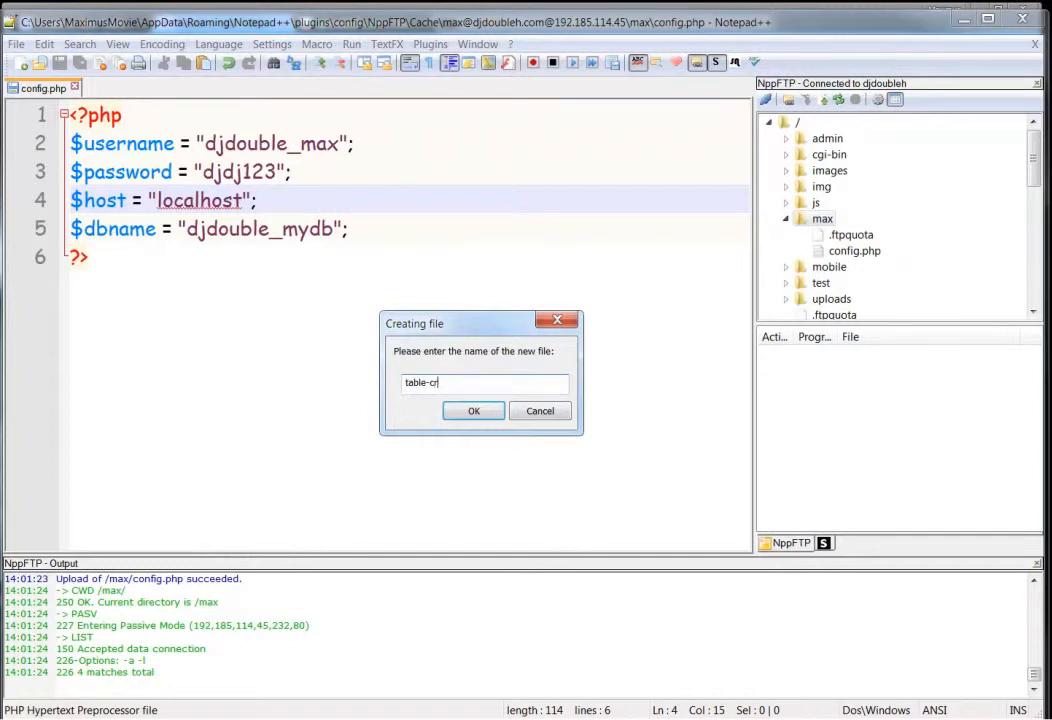
{"action": "type", "text": "eate."}
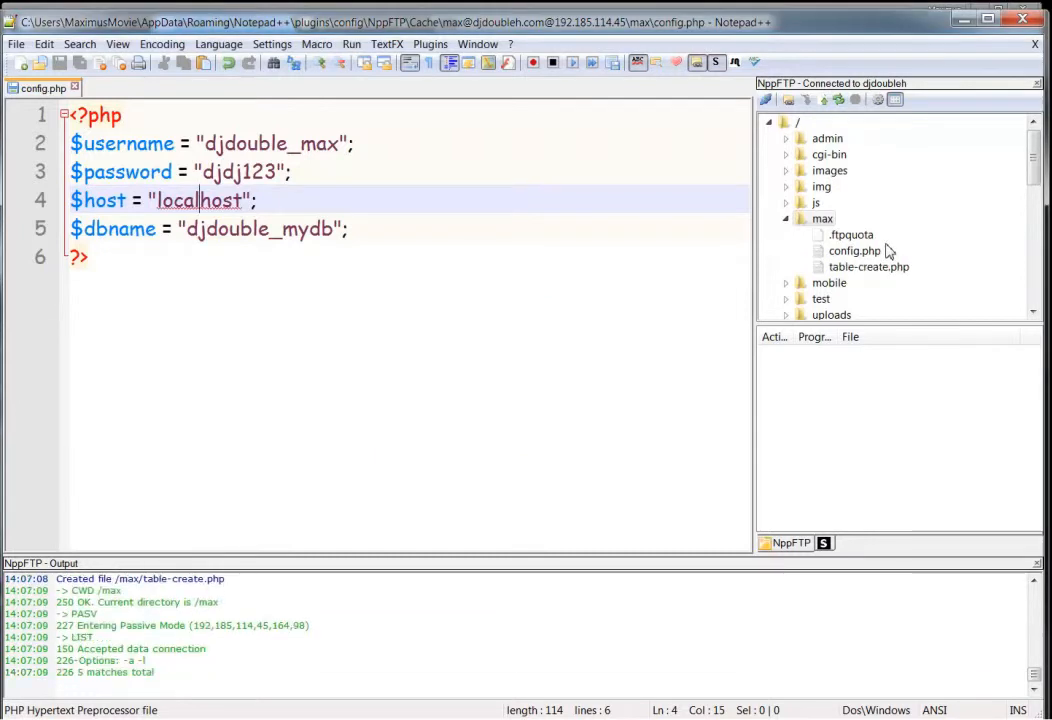
{"action": "double_click", "coordinate": [868, 266]}
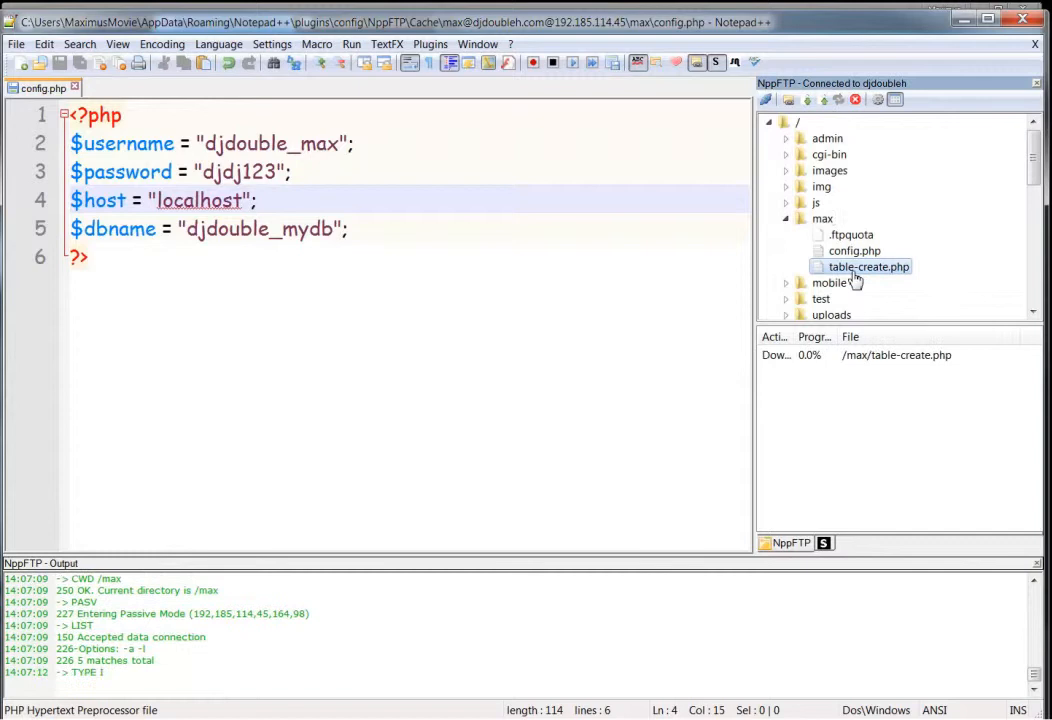
{"action": "double_click", "coordinate": [858, 266]}
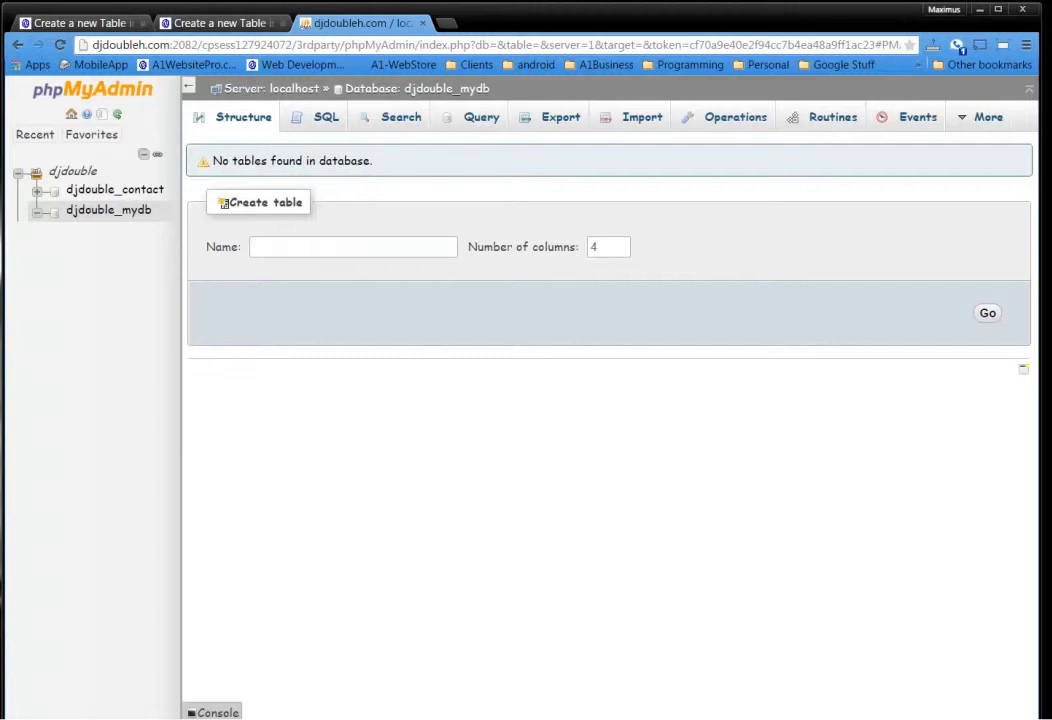
Step: Show the djdouble_mydb Structure page in phpMyAdmin, still with no tables
{"action": "left_click", "coordinate": [352, 248]}
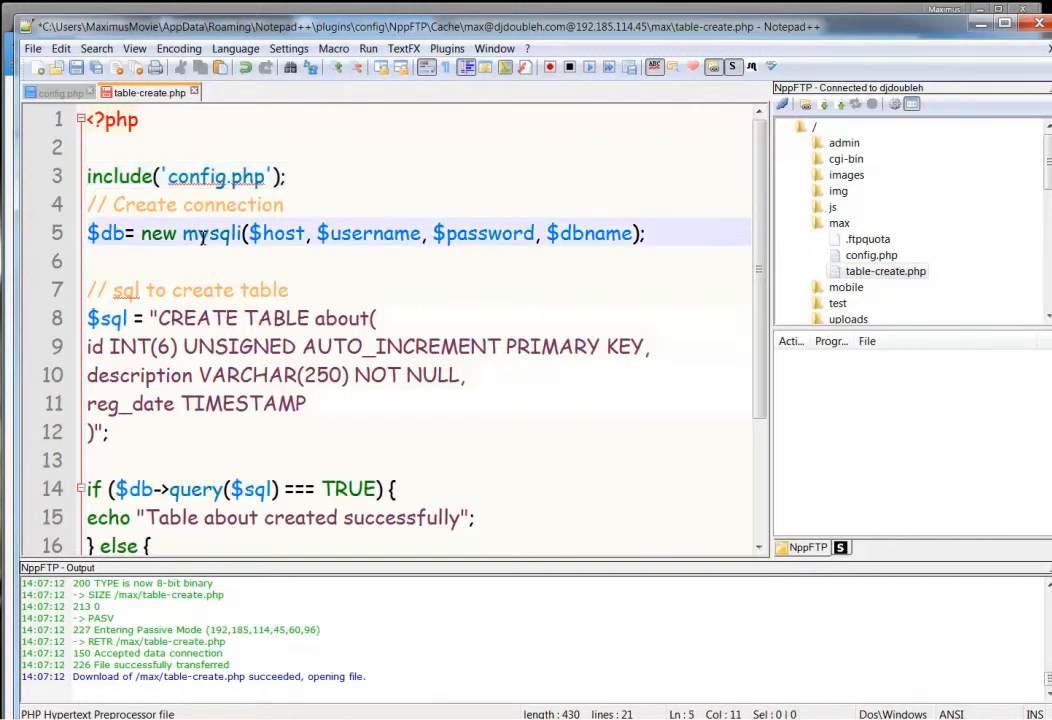
{"action": "mouse_move", "coordinate": [428, 252]}
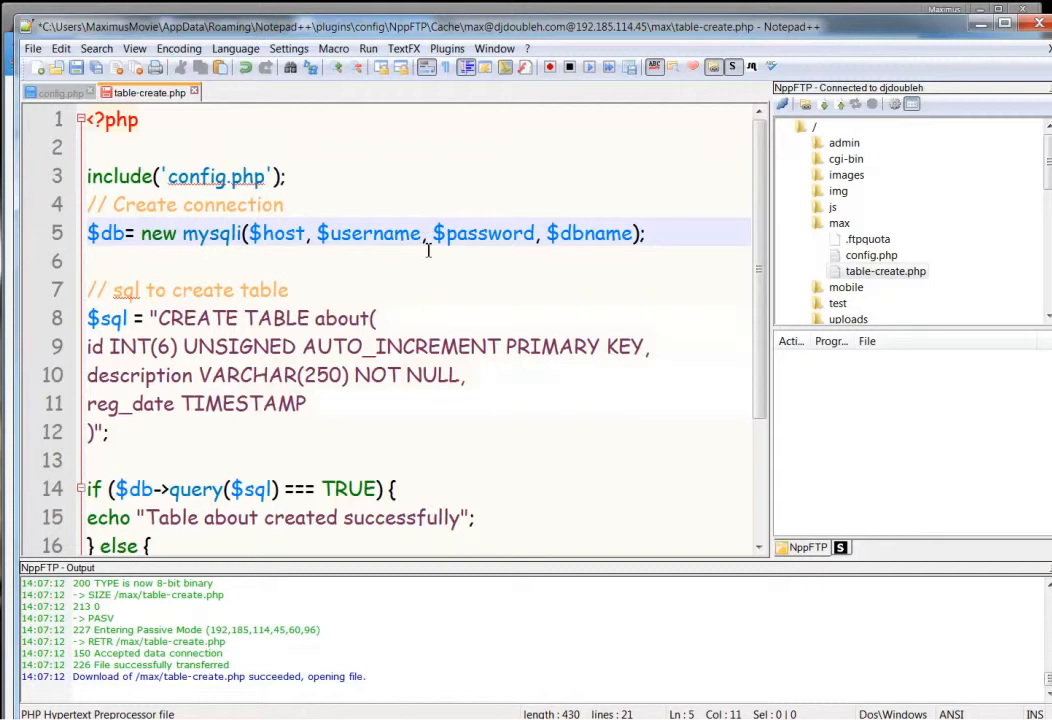
{"action": "mouse_move", "coordinate": [352, 244]}
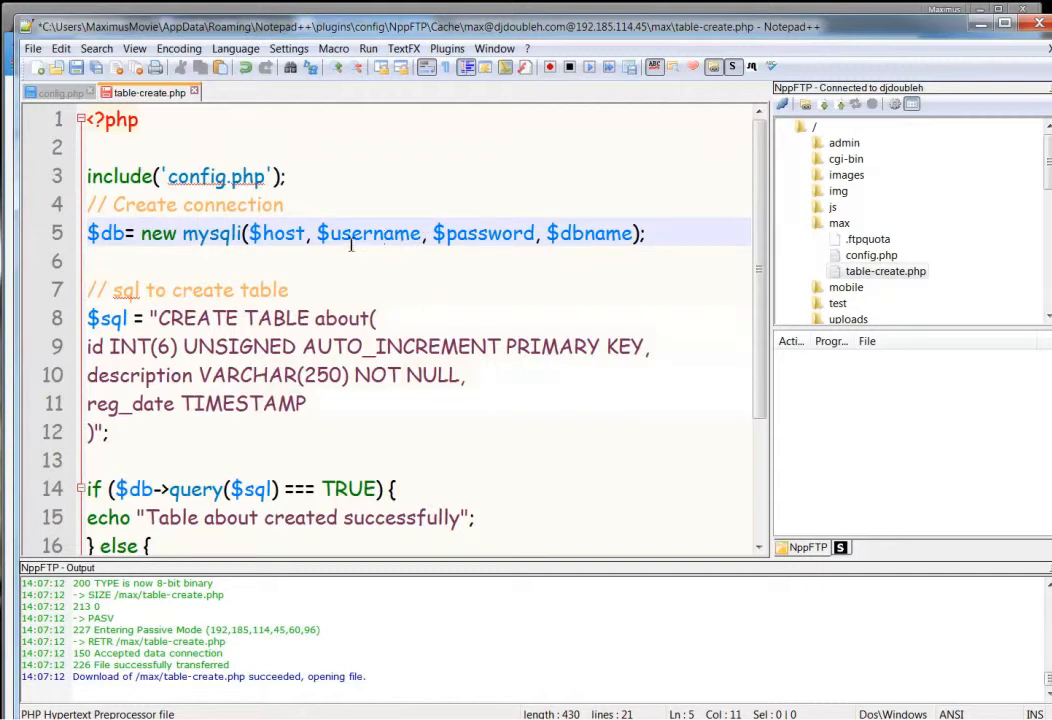
Step: Check $username and $dbname in the connection line against their definitions in config.php
{"action": "double_click", "coordinate": [368, 232]}
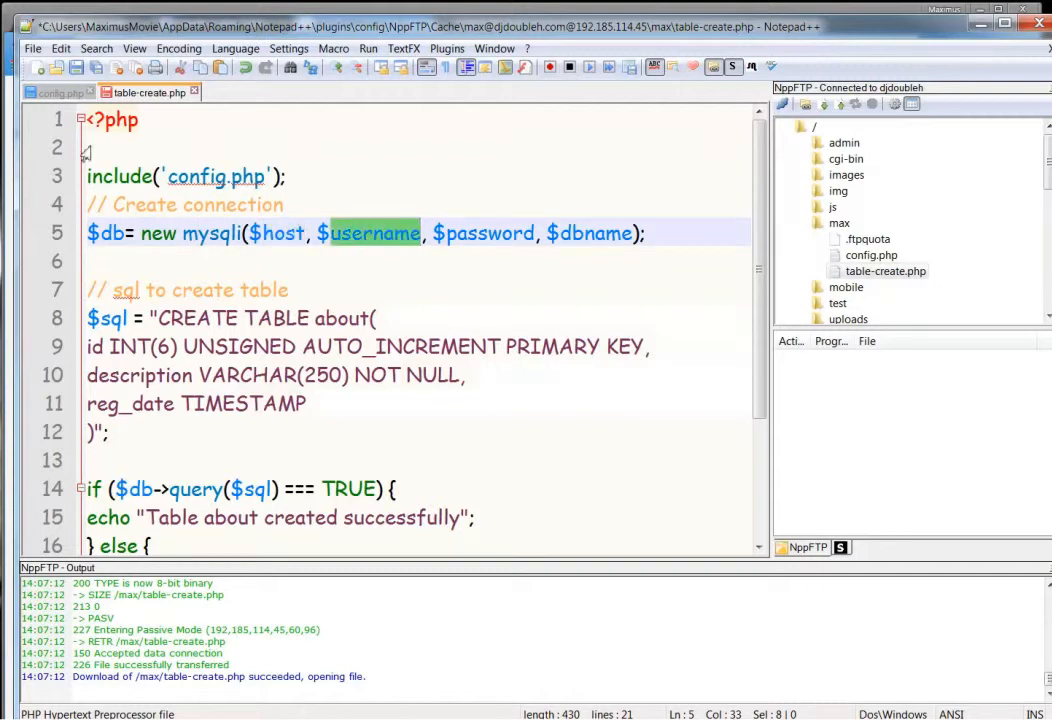
{"action": "left_click", "coordinate": [52, 92]}
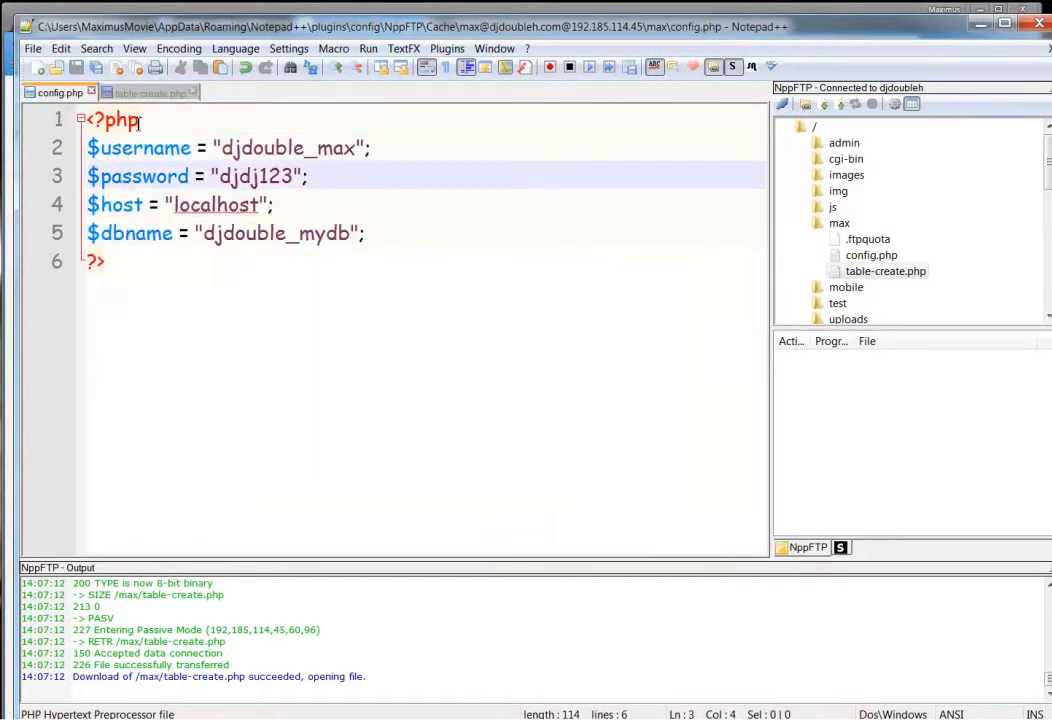
{"action": "left_click", "coordinate": [150, 92]}
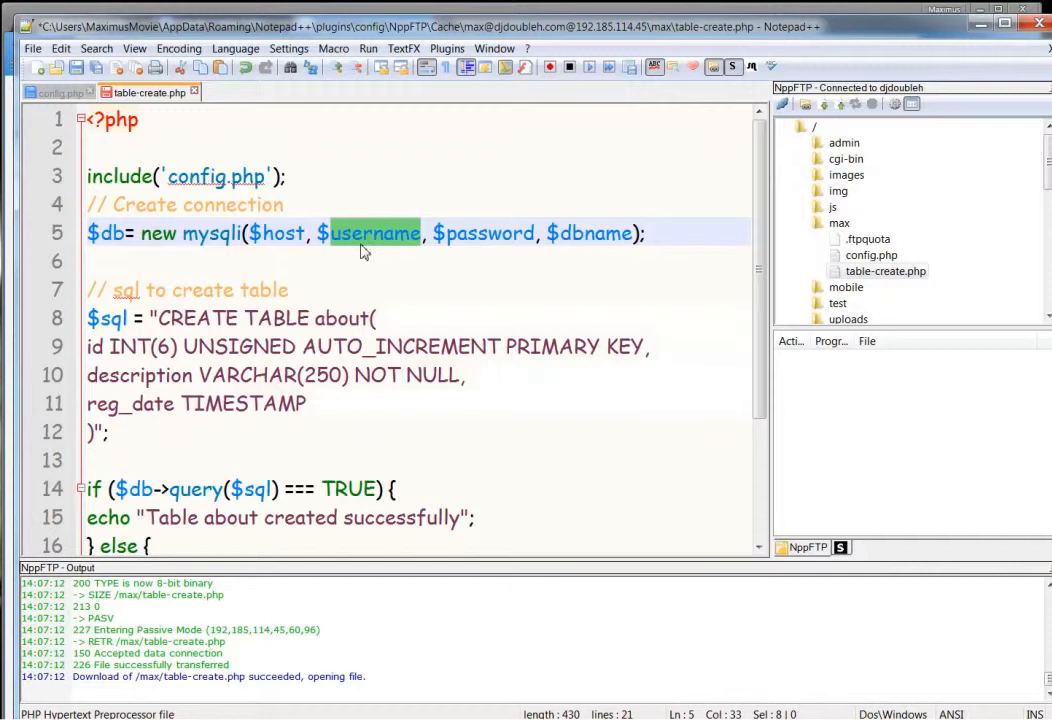
{"action": "double_click", "coordinate": [592, 232]}
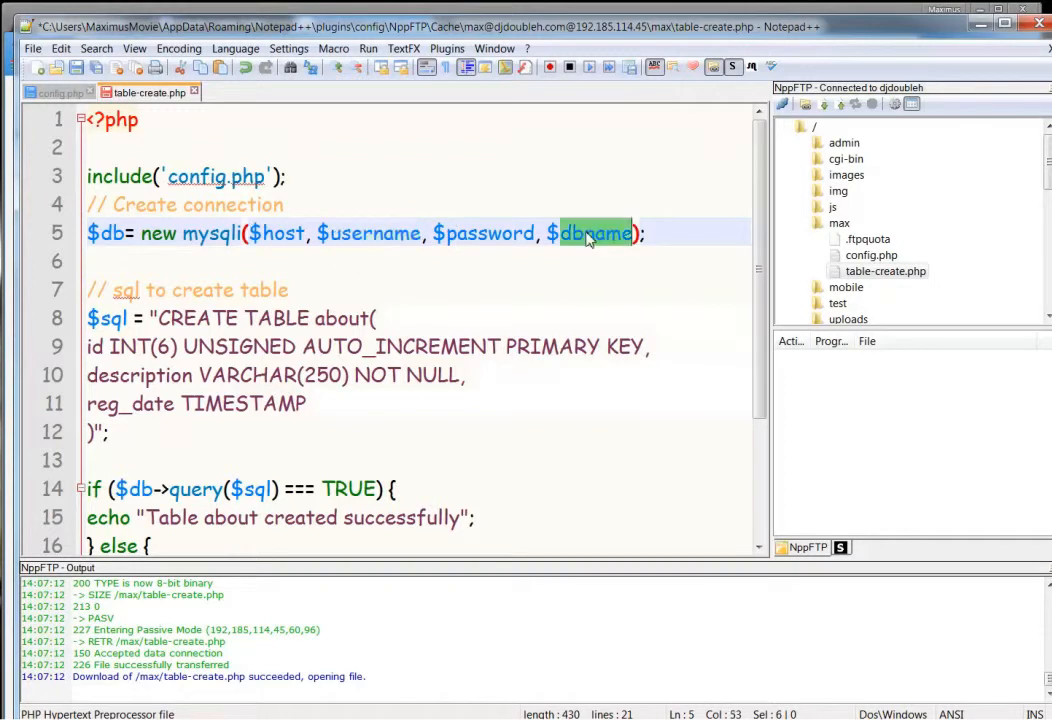
{"action": "left_click", "coordinate": [56, 92]}
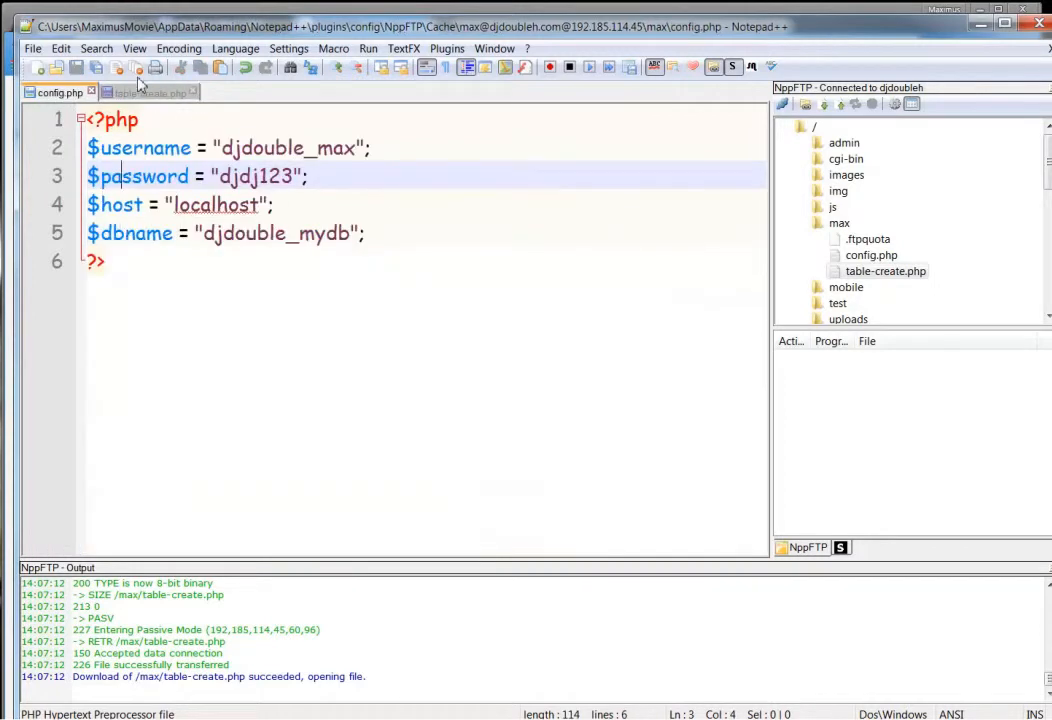
{"action": "left_click", "coordinate": [150, 92]}
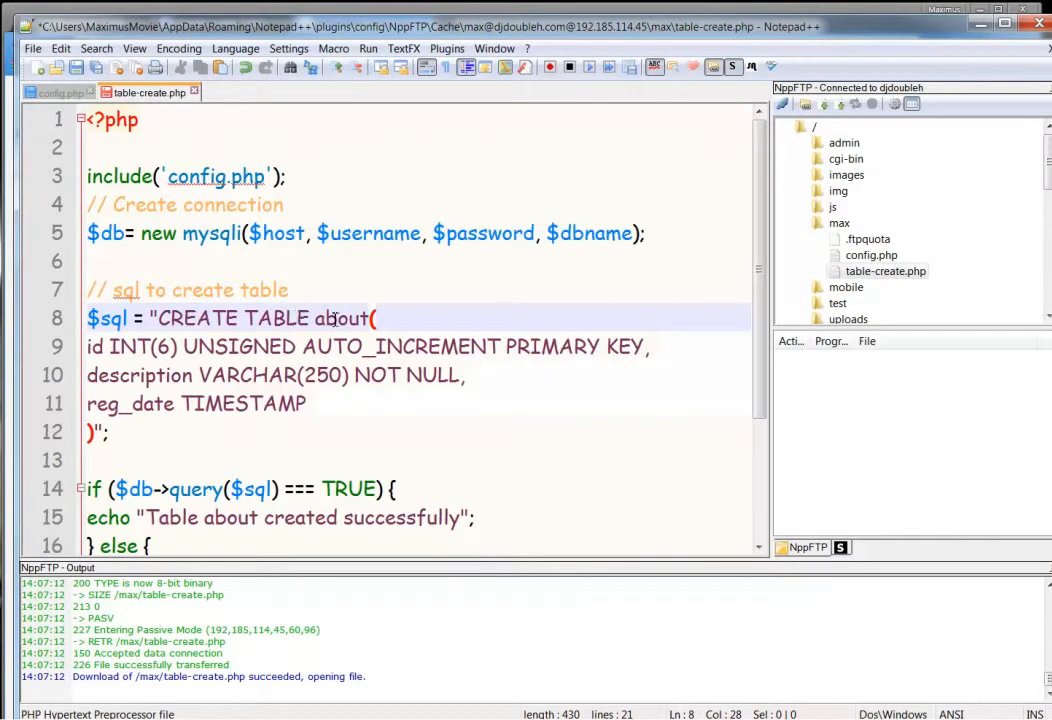
{"action": "double_click", "coordinate": [342, 318]}
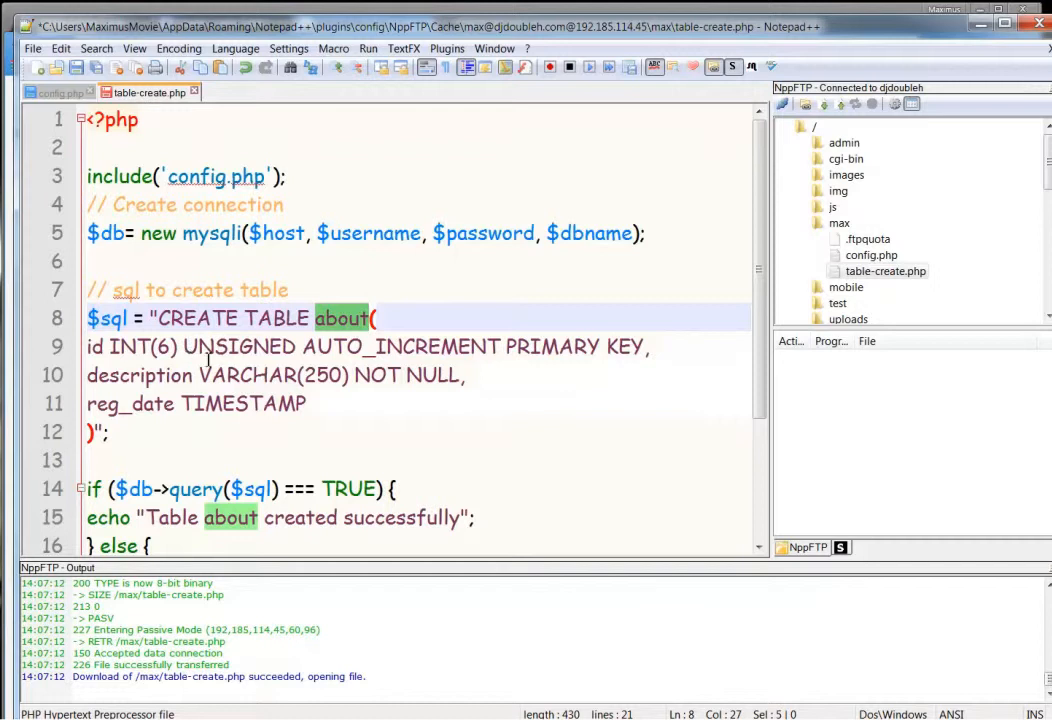
{"action": "mouse_move", "coordinate": [122, 378]}
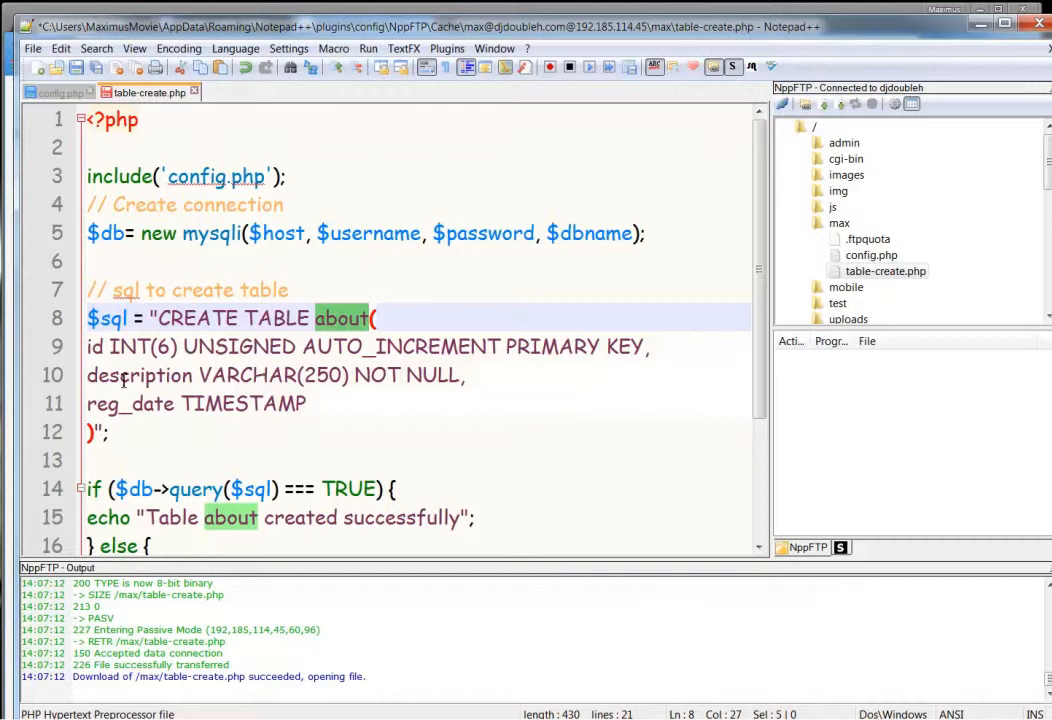
{"action": "double_click", "coordinate": [138, 376]}
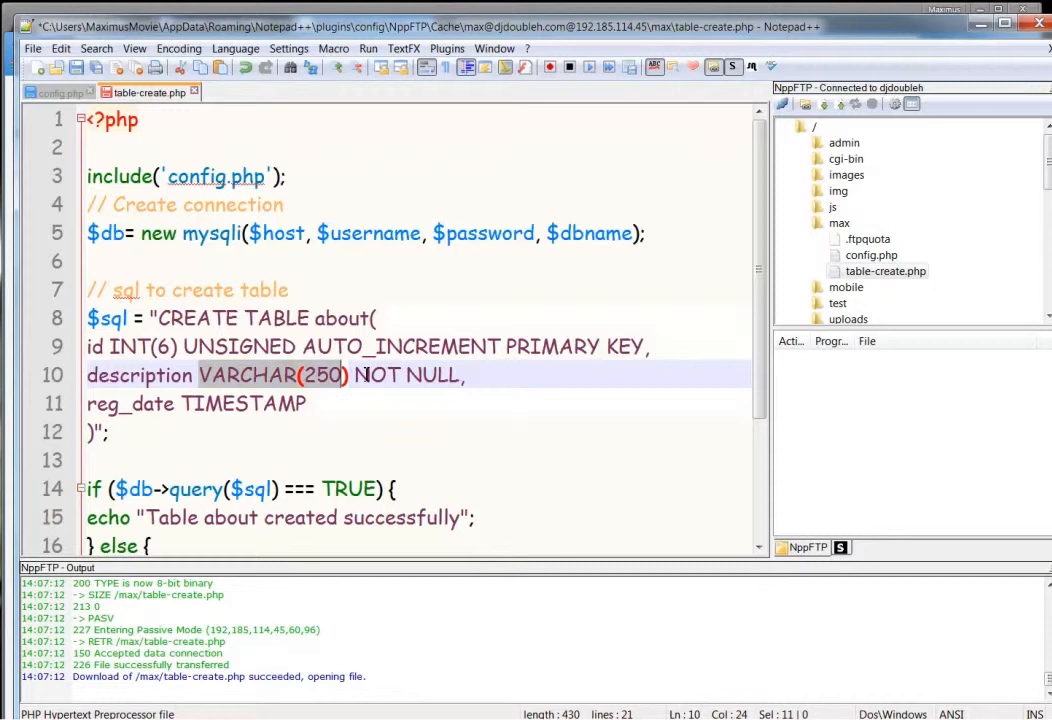
{"action": "left_click_drag", "start_coordinate": [356, 374], "coordinate": [464, 374]}
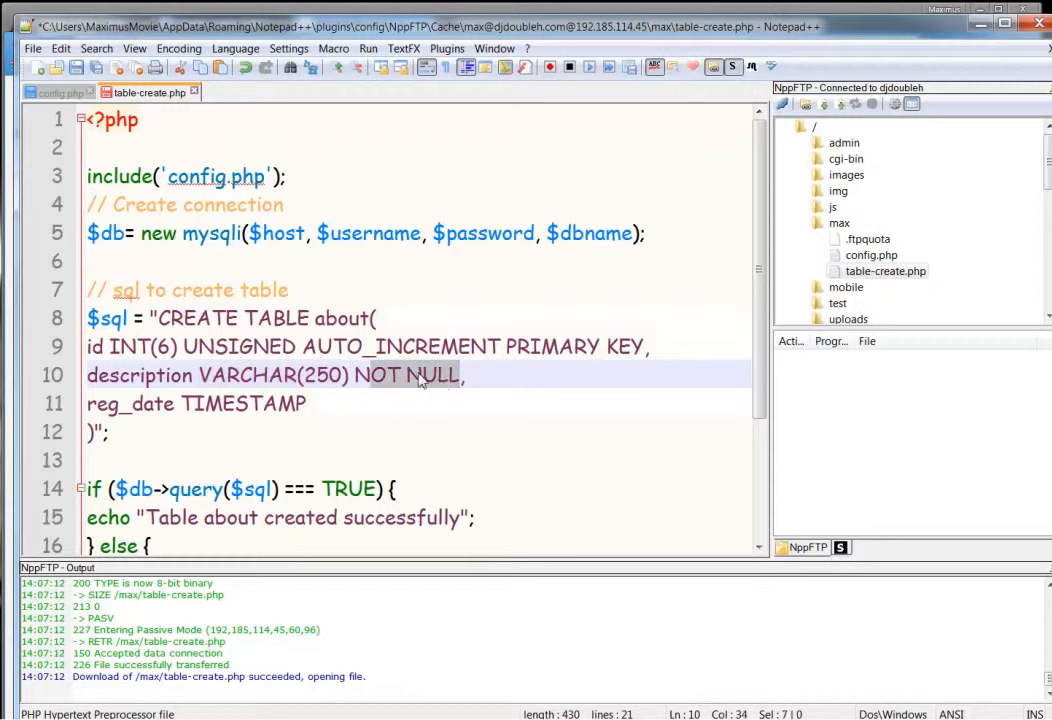
{"action": "double_click", "coordinate": [128, 404]}
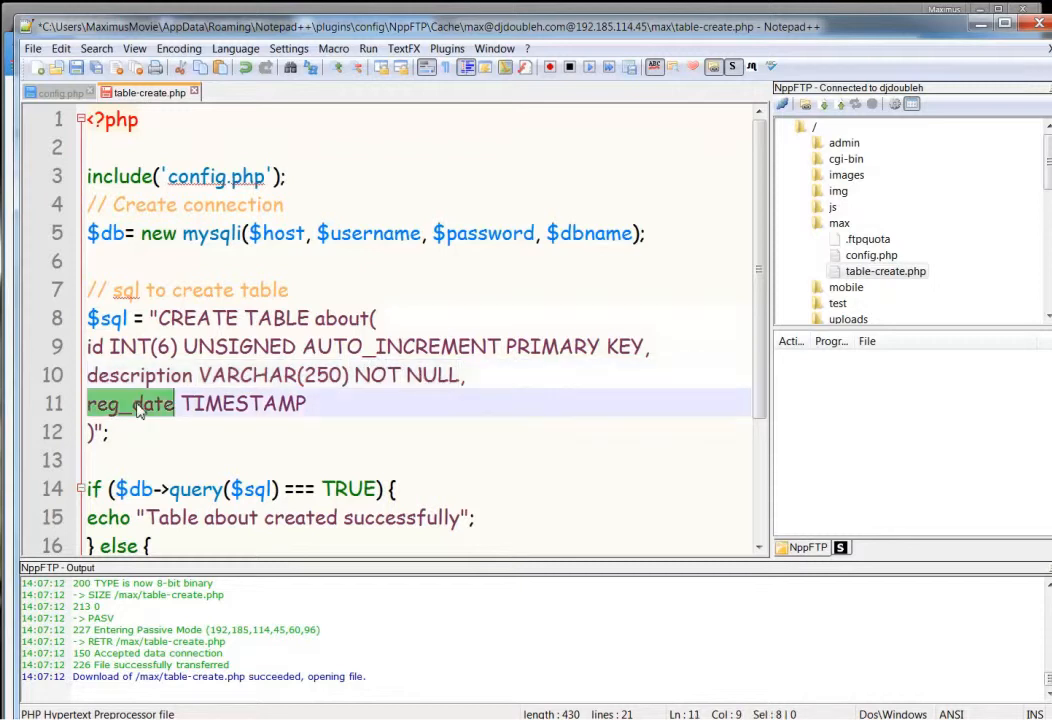
{"action": "mouse_move", "coordinate": [124, 428]}
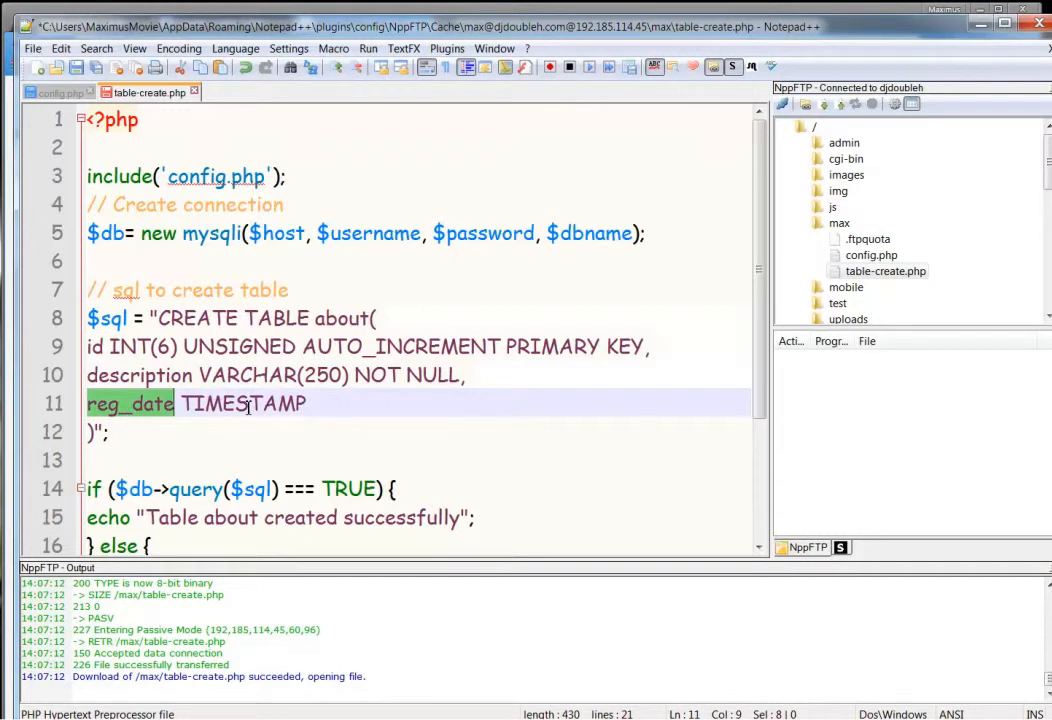
{"action": "double_click", "coordinate": [242, 404]}
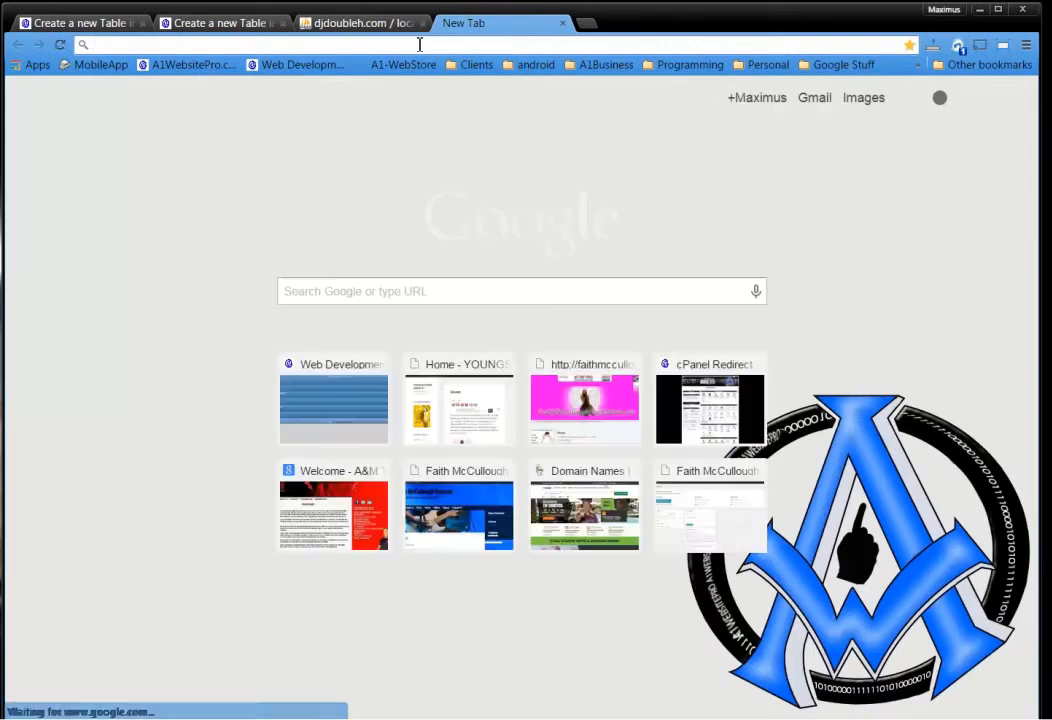
Step: Enter djdoubleh.com/max/table-create.php in a new Chrome tab's address bar
{"action": "type", "text": "djdoubleh.com"}
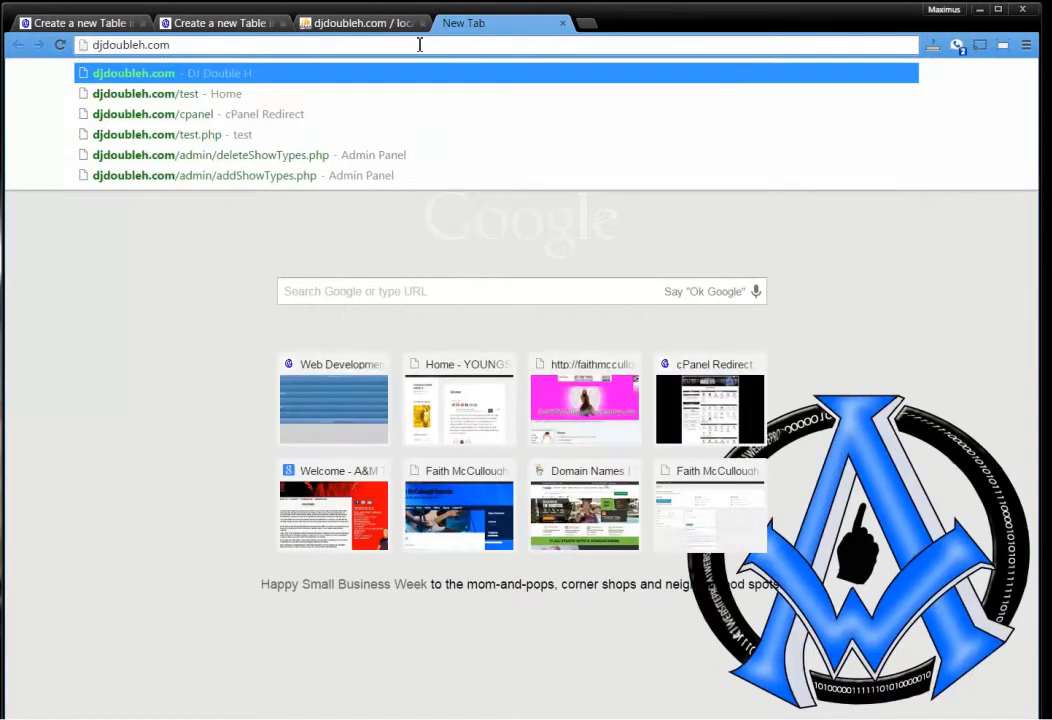
{"action": "type", "text": "/max"}
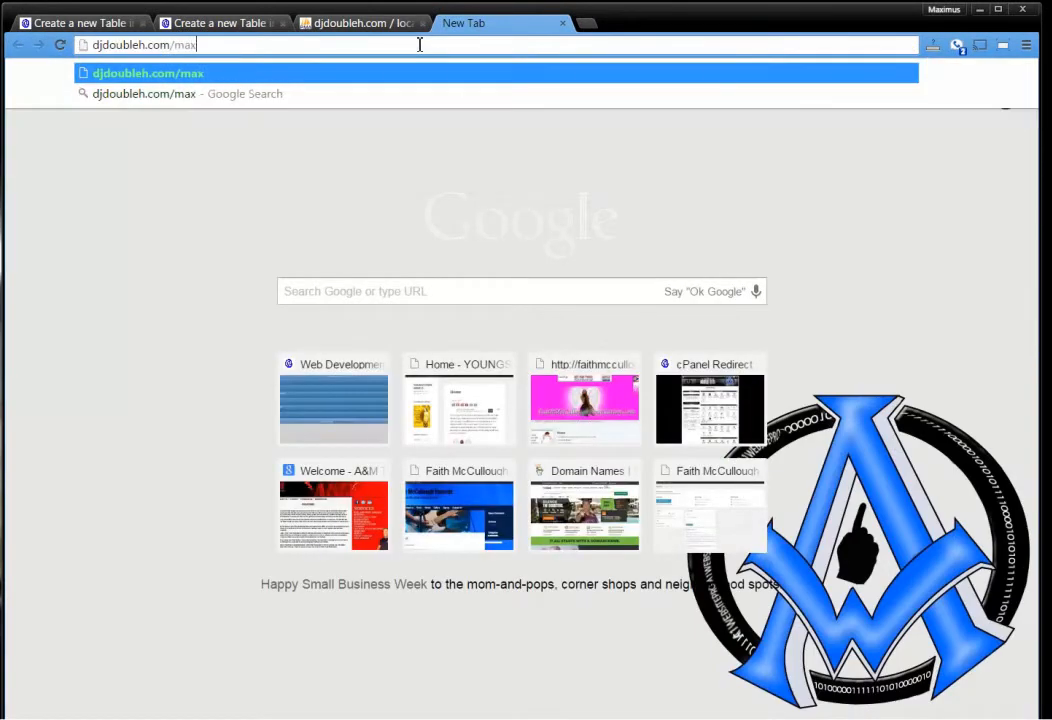
{"action": "type", "text": "/"}
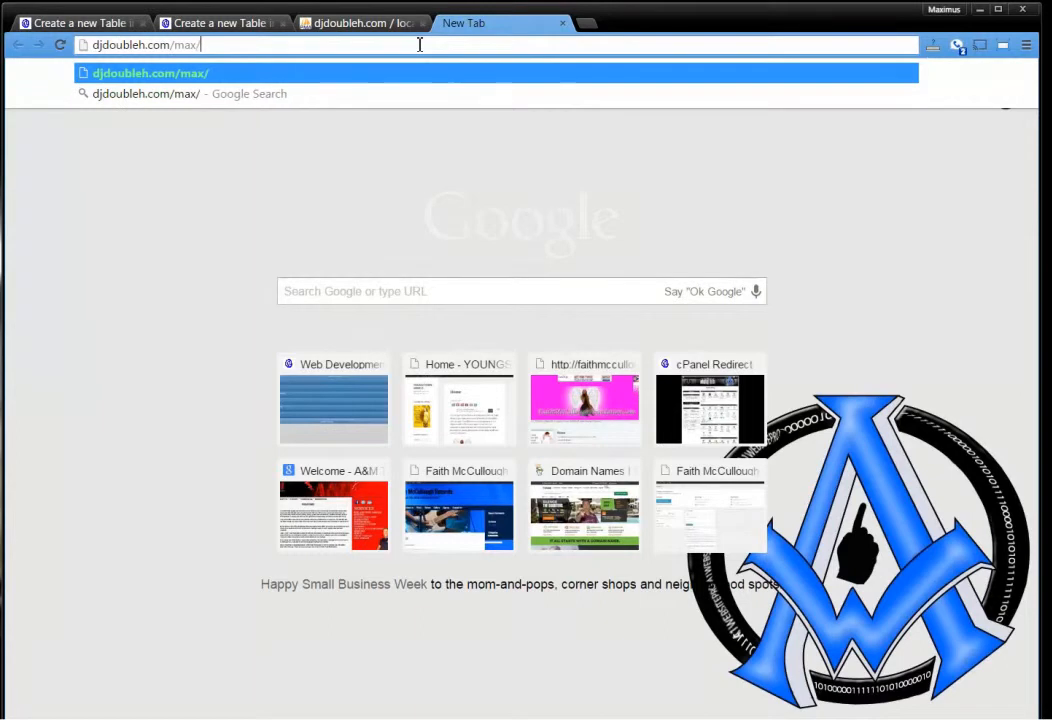
{"action": "type", "text": "t"}
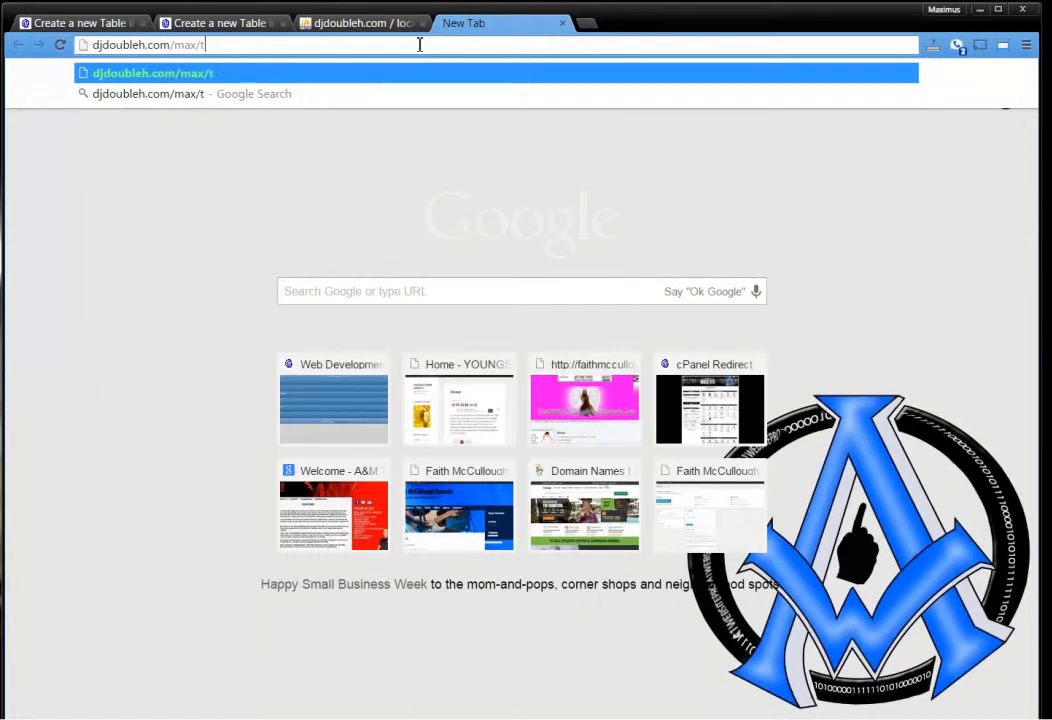
{"action": "type", "text": "able-"}
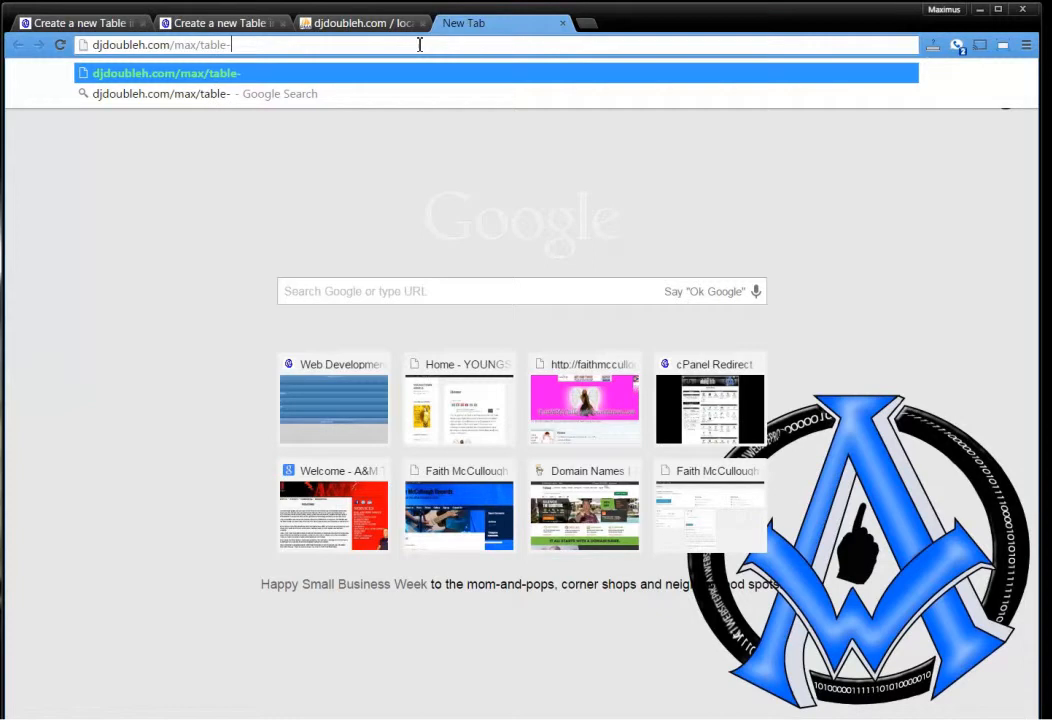
{"action": "type", "text": "create."}
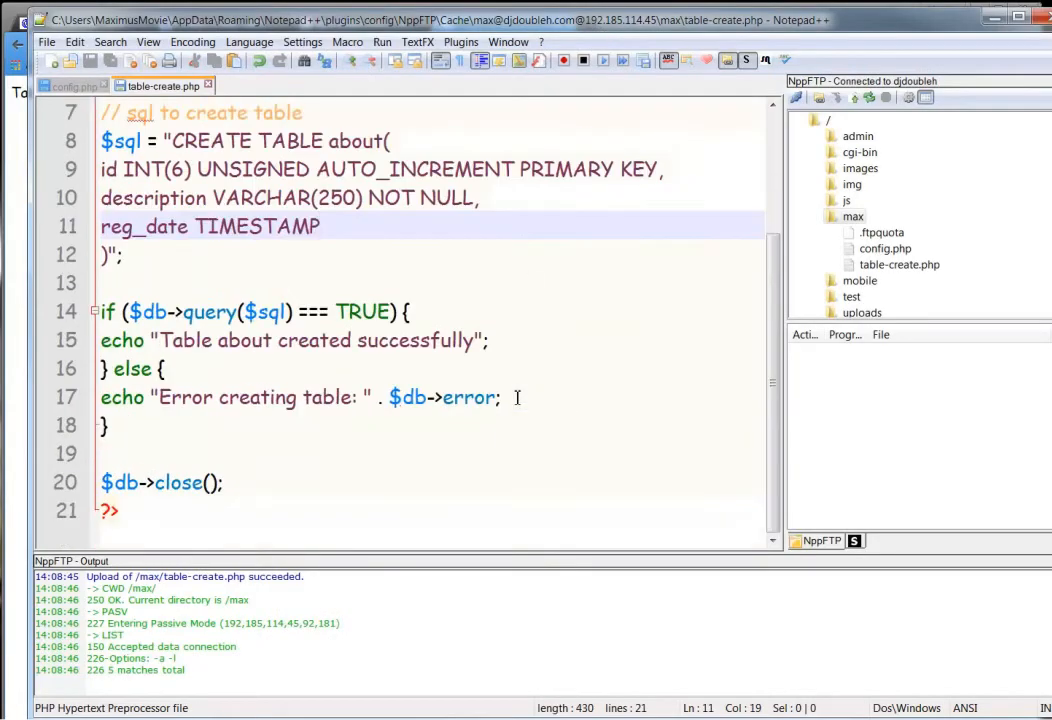
Step: Run the uploaded table-create.php page, getting 'Table about created successfully', and return to phpMyAdmin
{"action": "left_click_drag", "start_coordinate": [168, 340], "coordinate": [468, 340]}
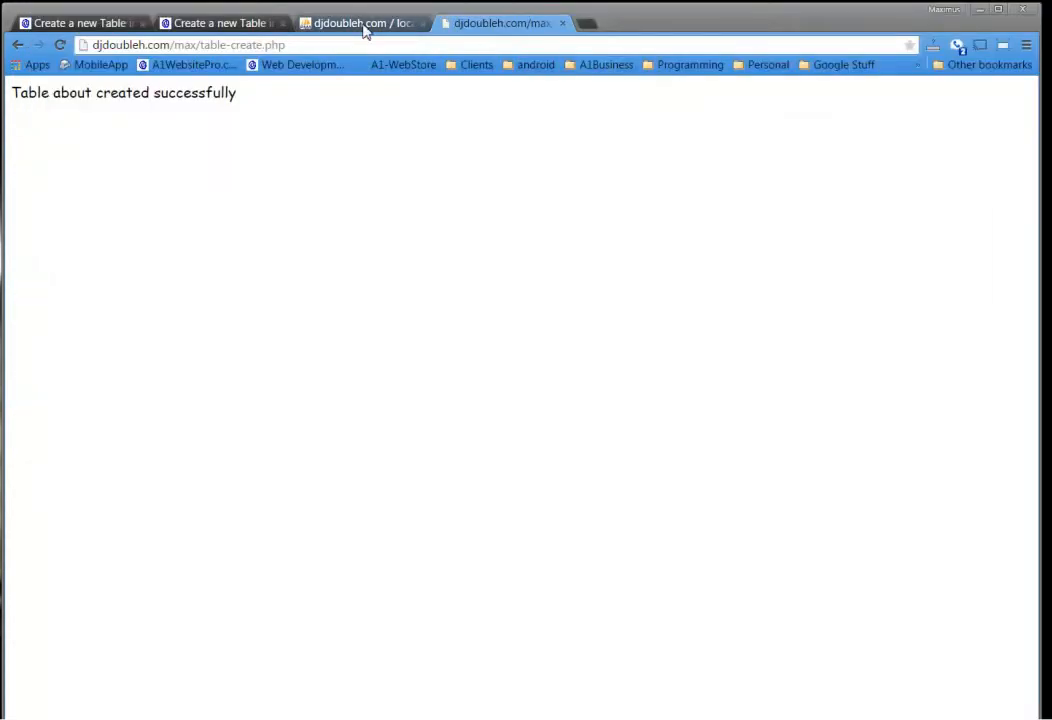
{"action": "left_click", "coordinate": [356, 22]}
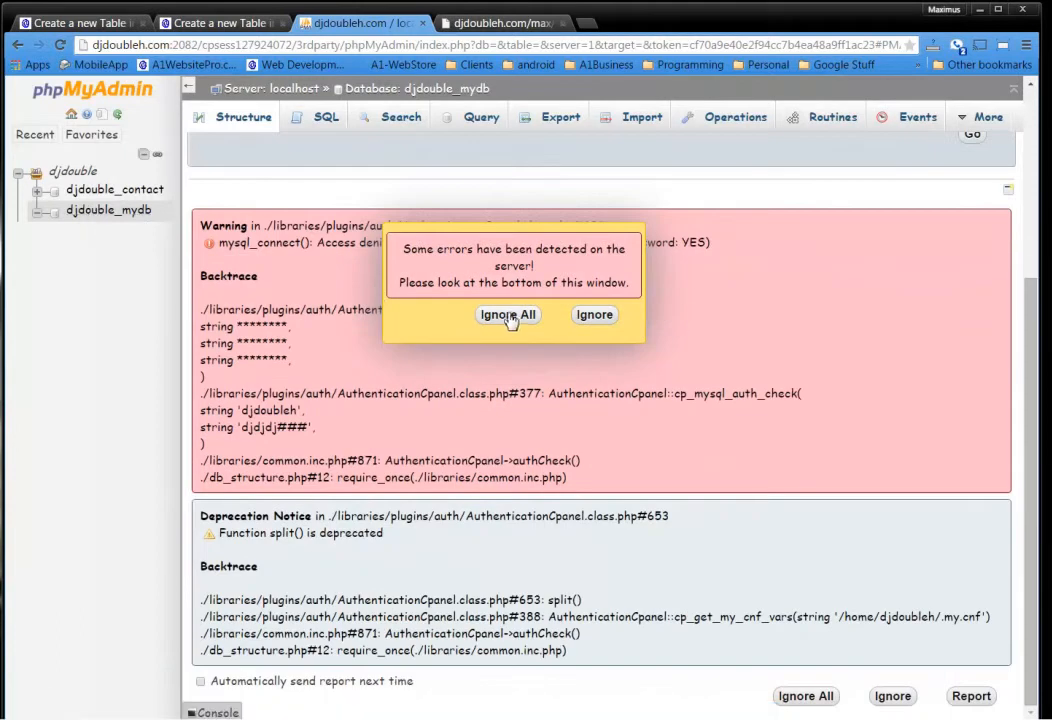
Step: Dismiss phpMyAdmin's error popup and select the new about table in djdouble_mydb
{"action": "left_click", "coordinate": [508, 316]}
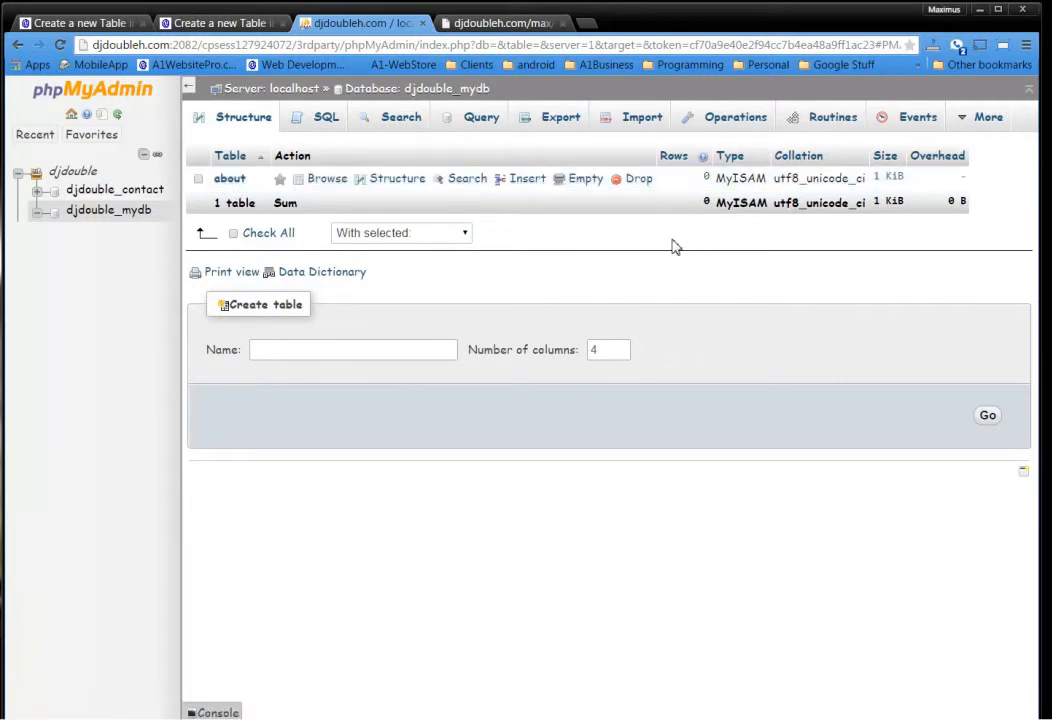
{"action": "left_click", "coordinate": [228, 178]}
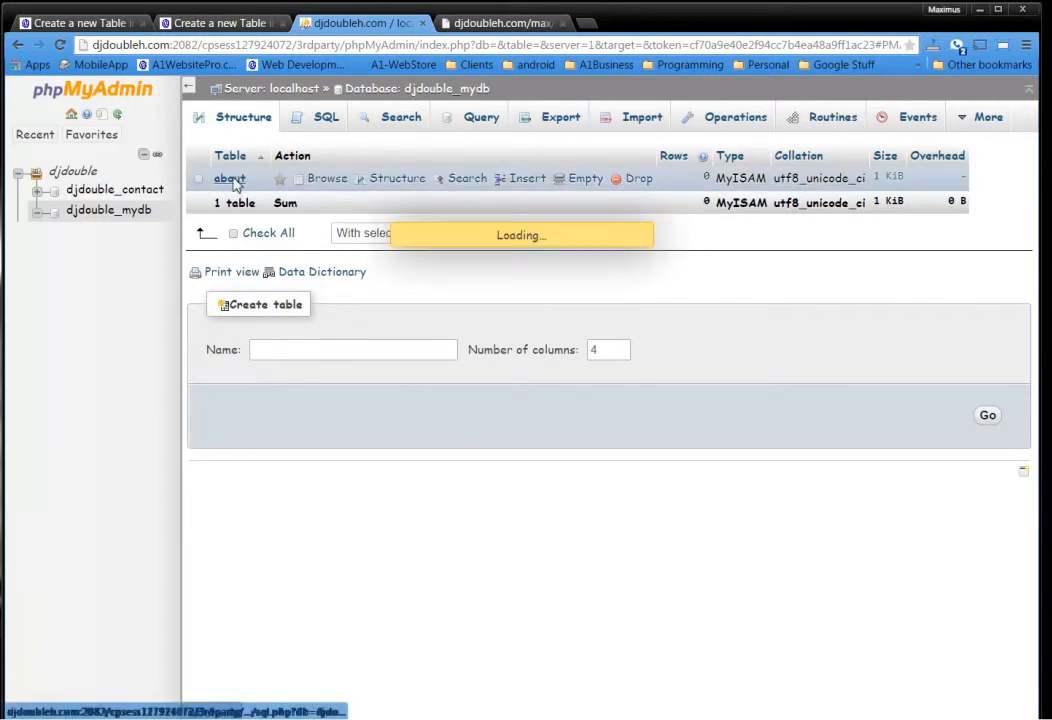
Step: Show the about table's Structure with id, description and reg_date columns, dismissing error popups
{"action": "left_click", "coordinate": [230, 178]}
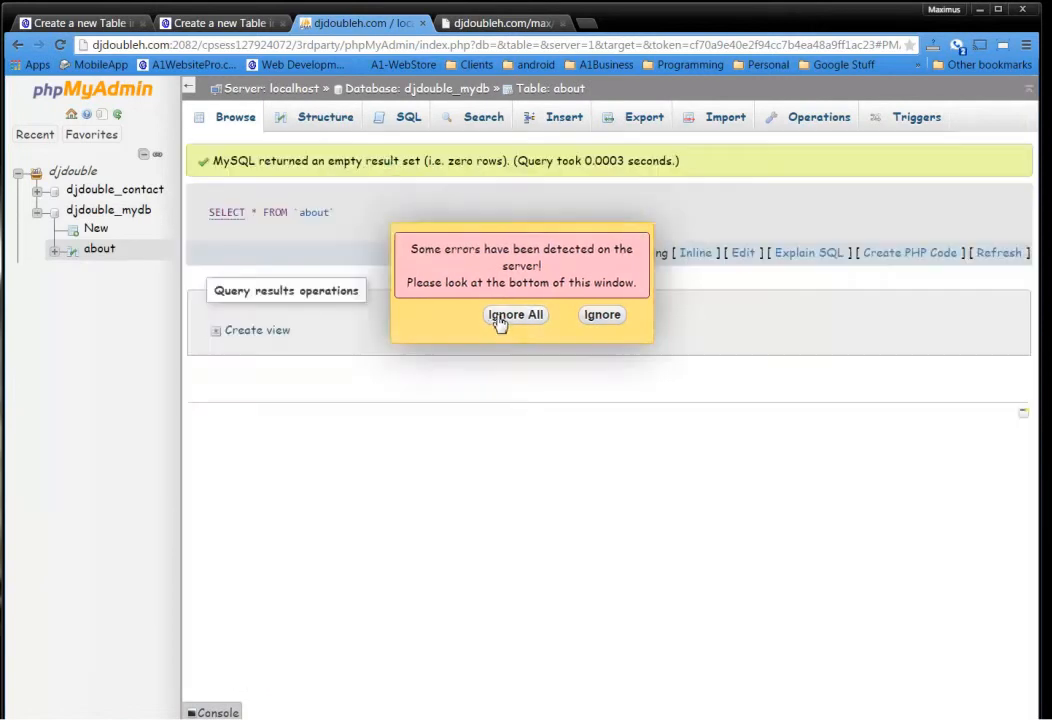
{"action": "left_click", "coordinate": [514, 314]}
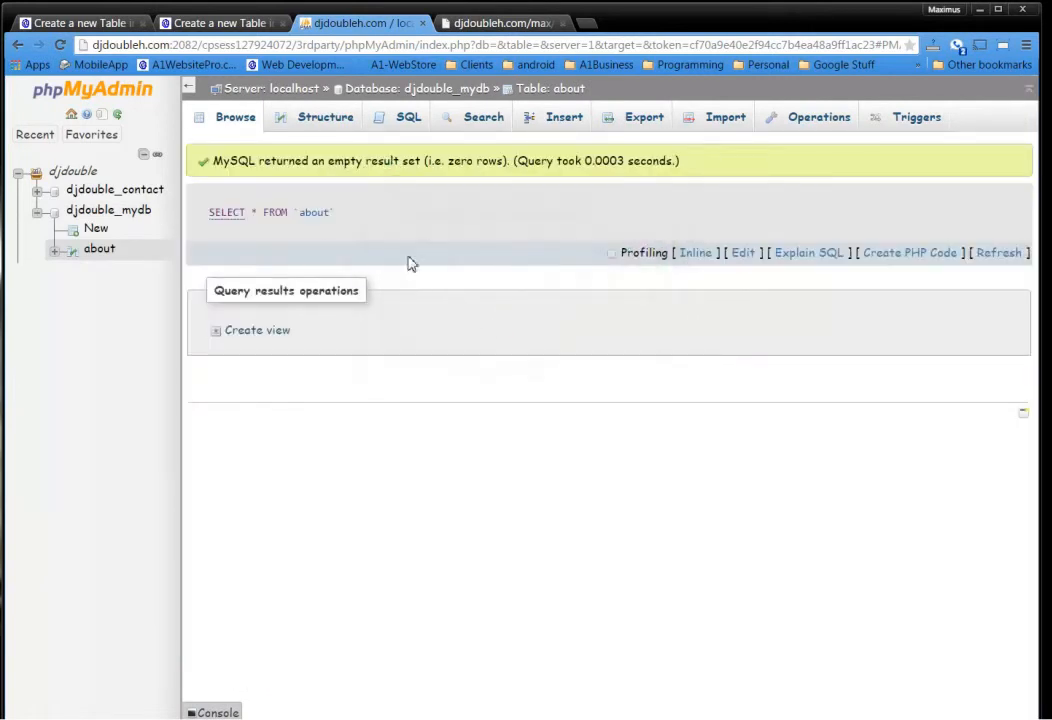
{"action": "left_click", "coordinate": [324, 116]}
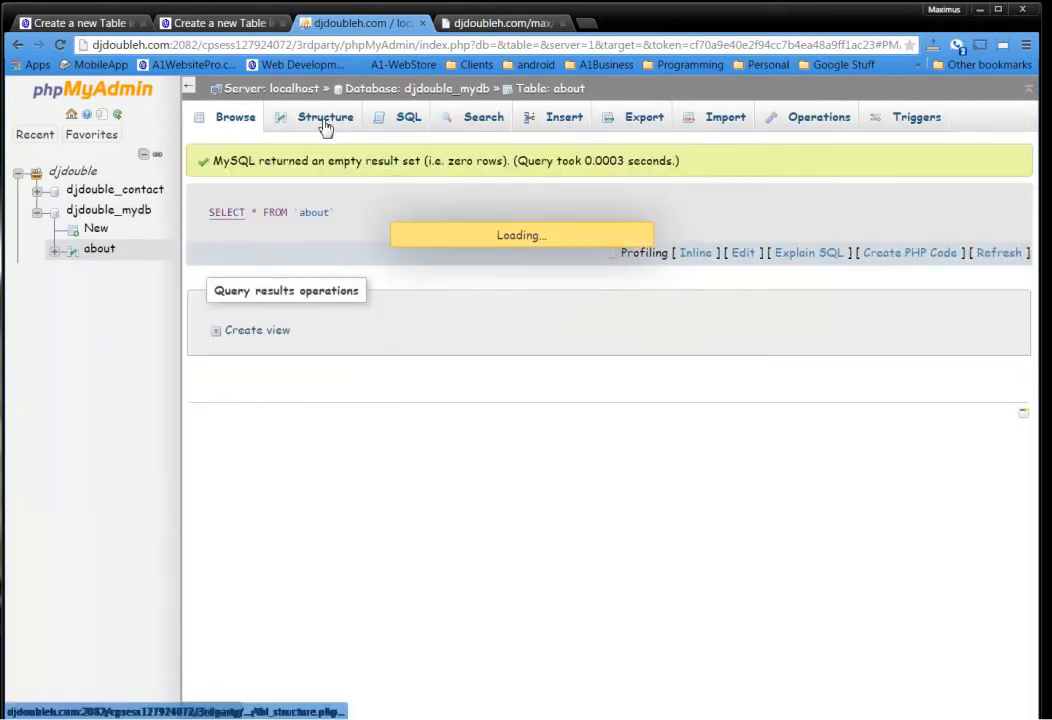
{"action": "left_click", "coordinate": [324, 116]}
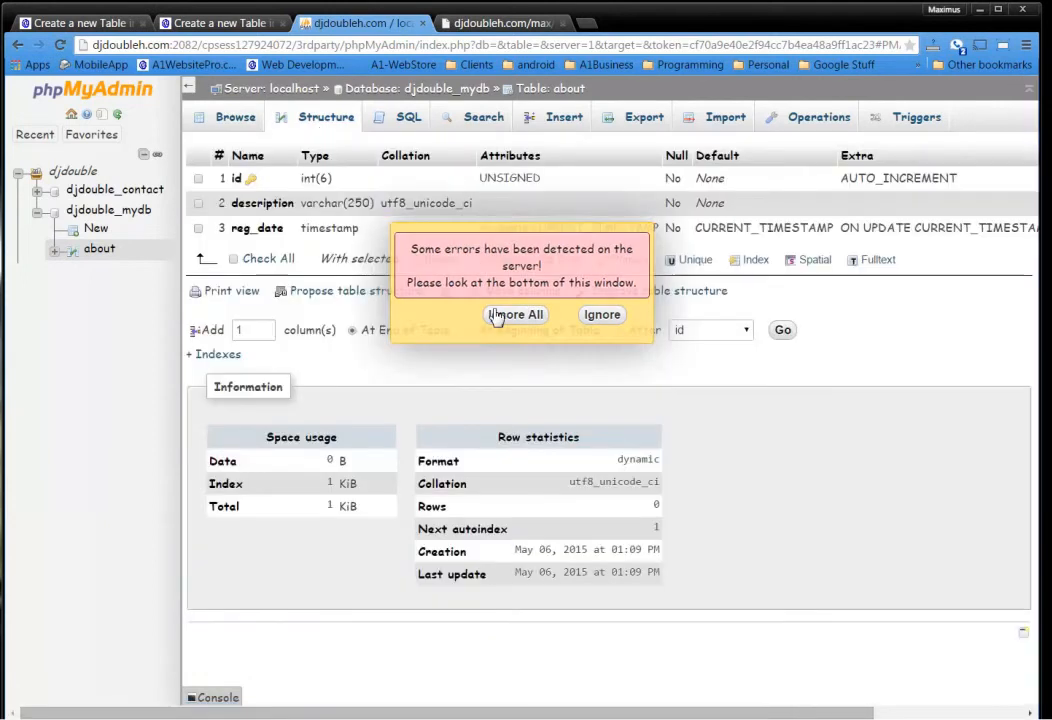
{"action": "left_click", "coordinate": [514, 314]}
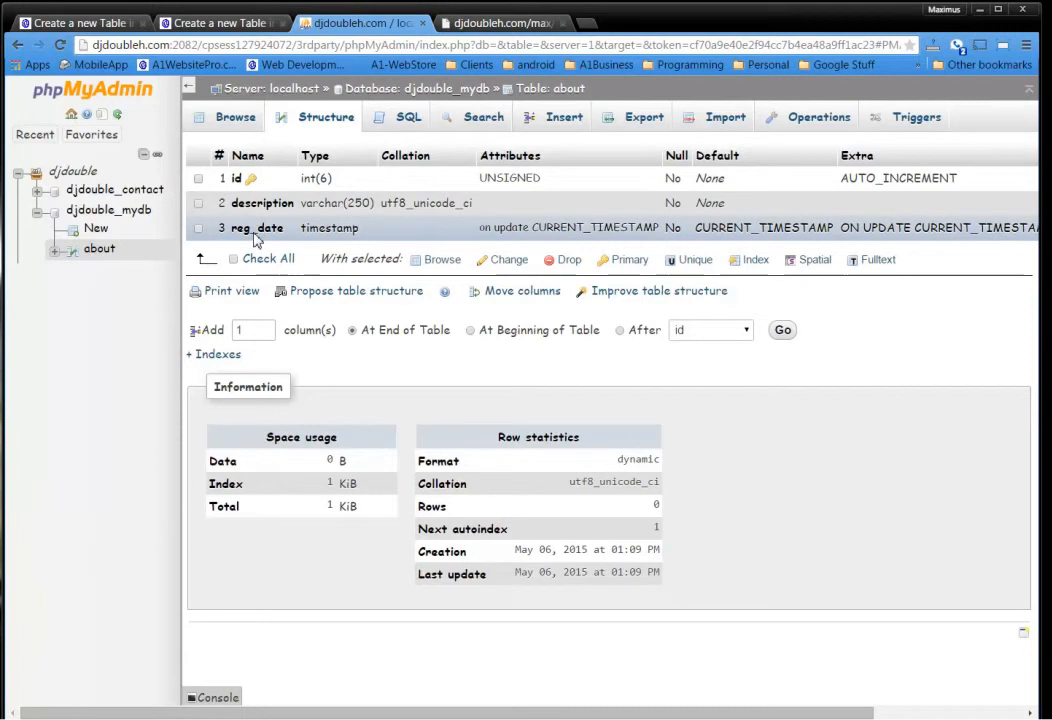
{"action": "mouse_move", "coordinate": [268, 240]}
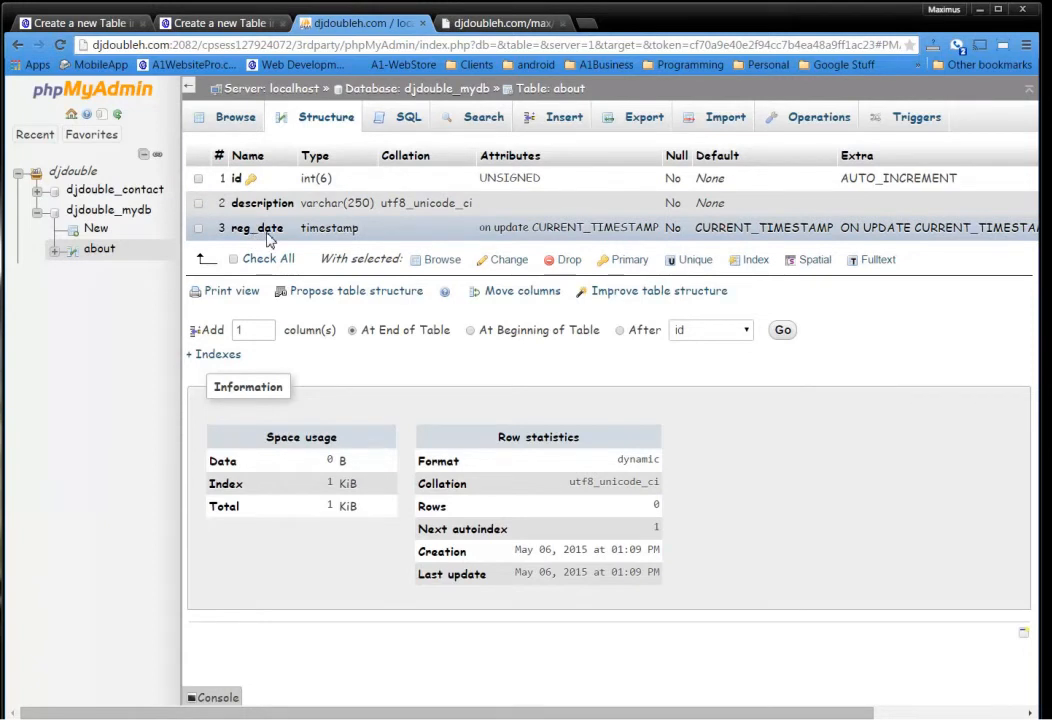
{"action": "mouse_move", "coordinate": [250, 220]}
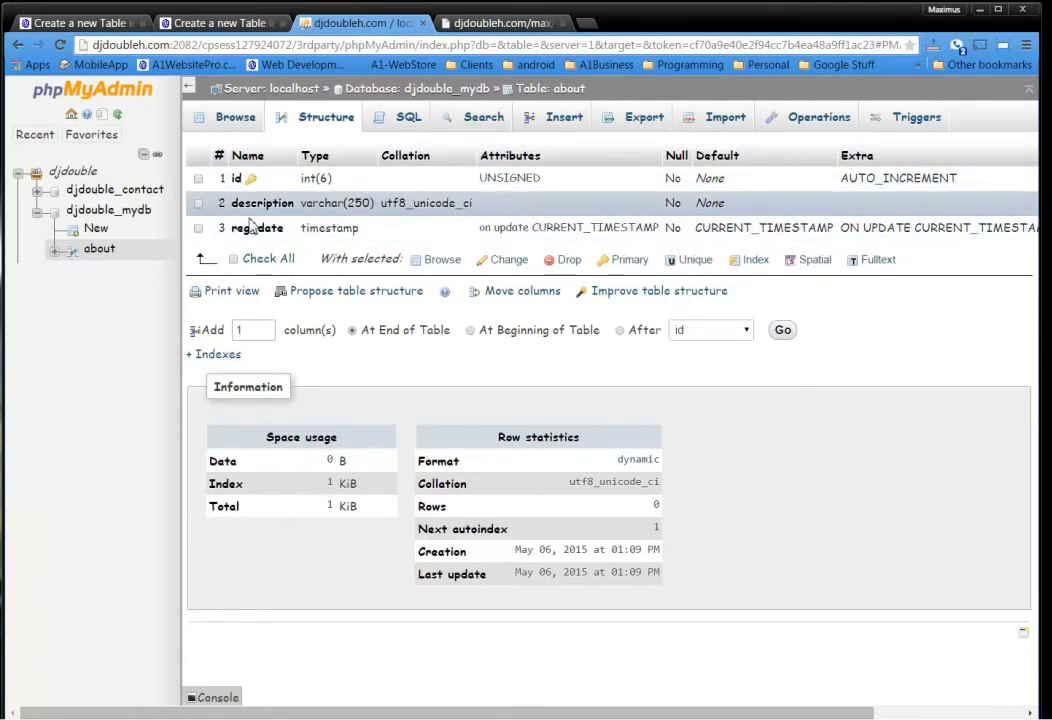
{"action": "mouse_move", "coordinate": [264, 178]}
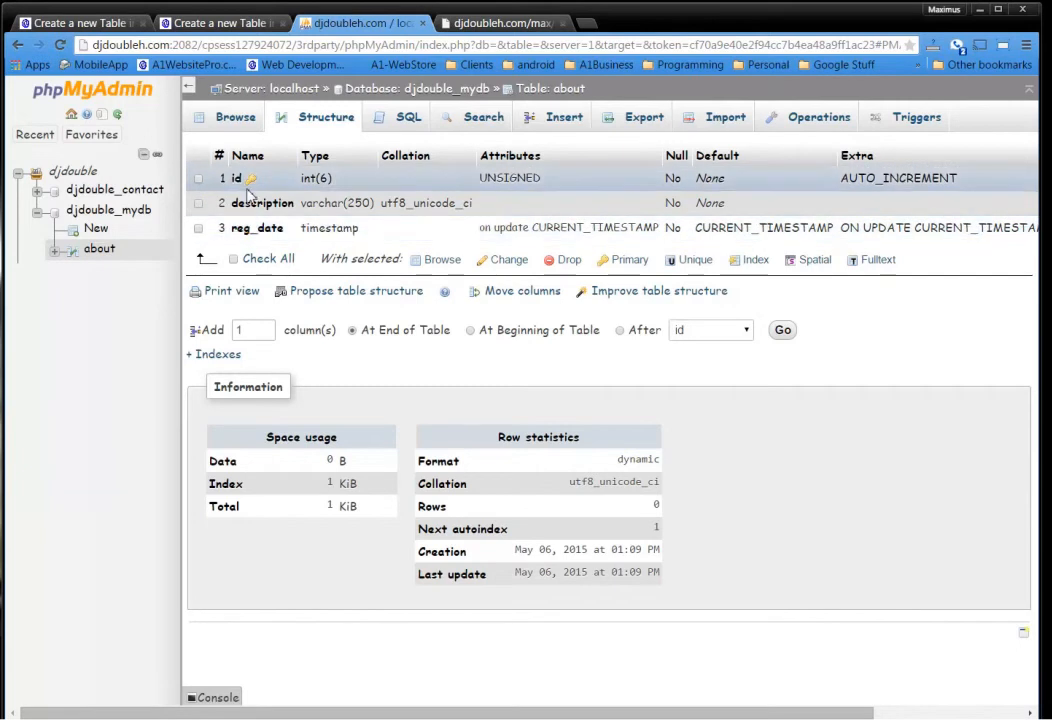
{"action": "mouse_move", "coordinate": [252, 228]}
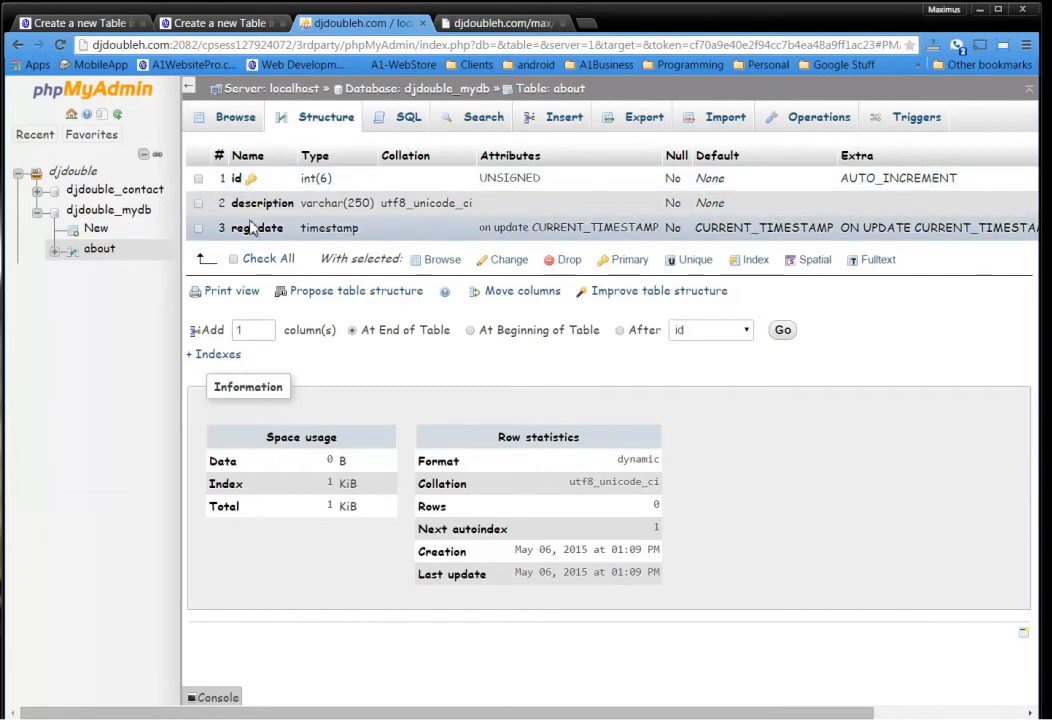